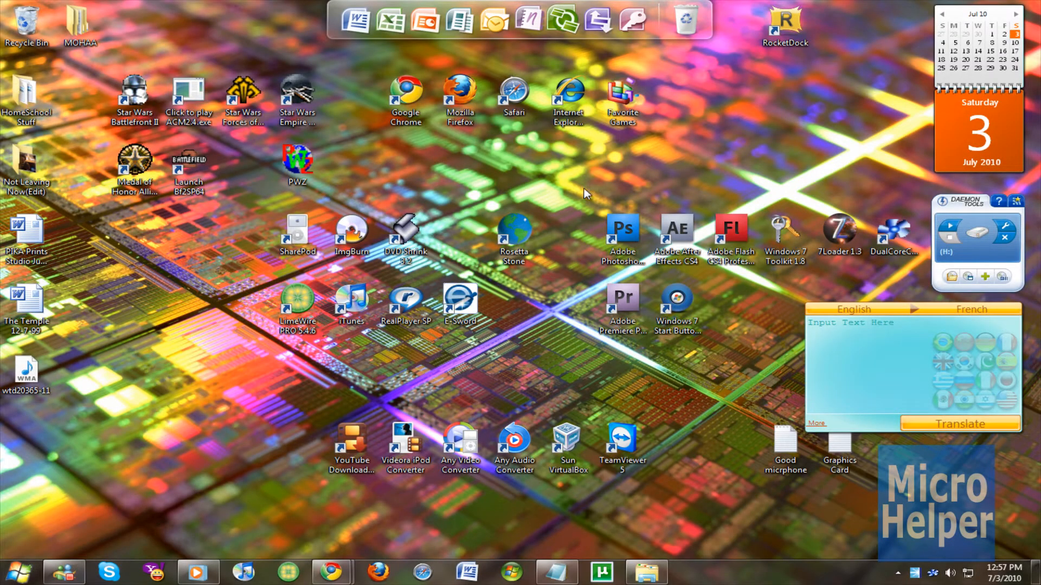
pyautogui.moveTo(556, 196)
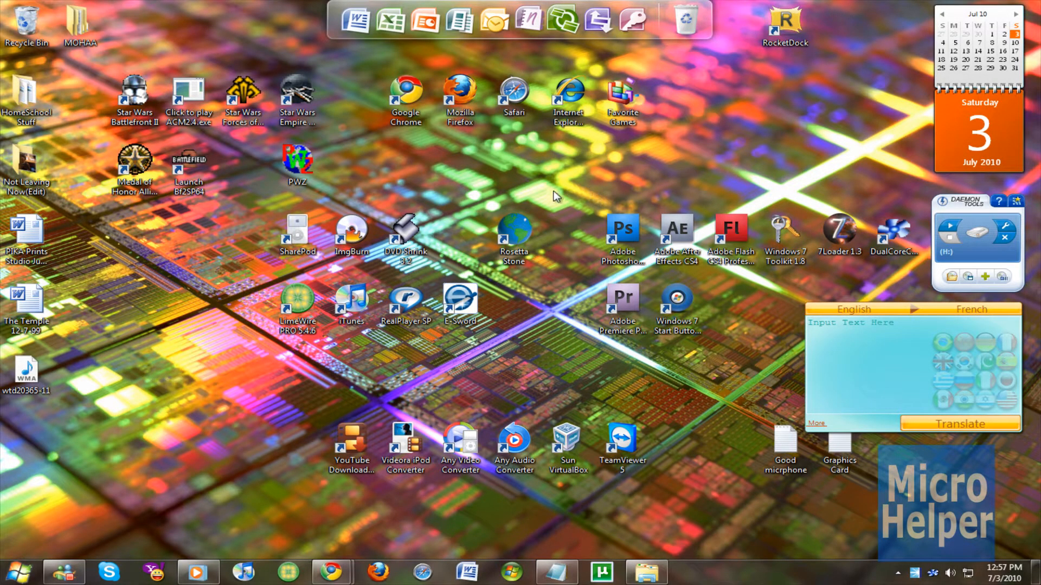
pyautogui.moveTo(701, 212)
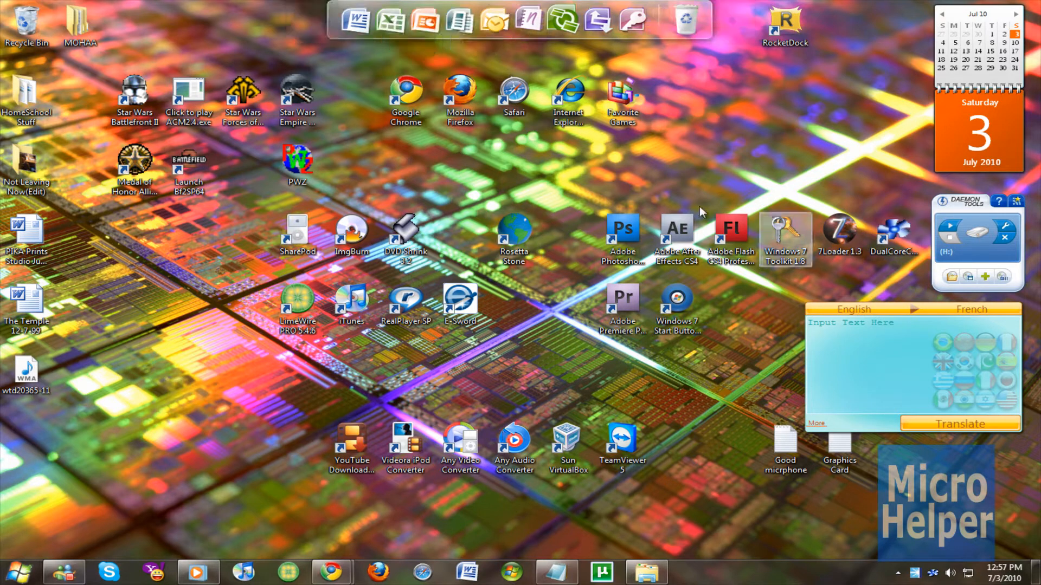
pyautogui.moveTo(556, 150)
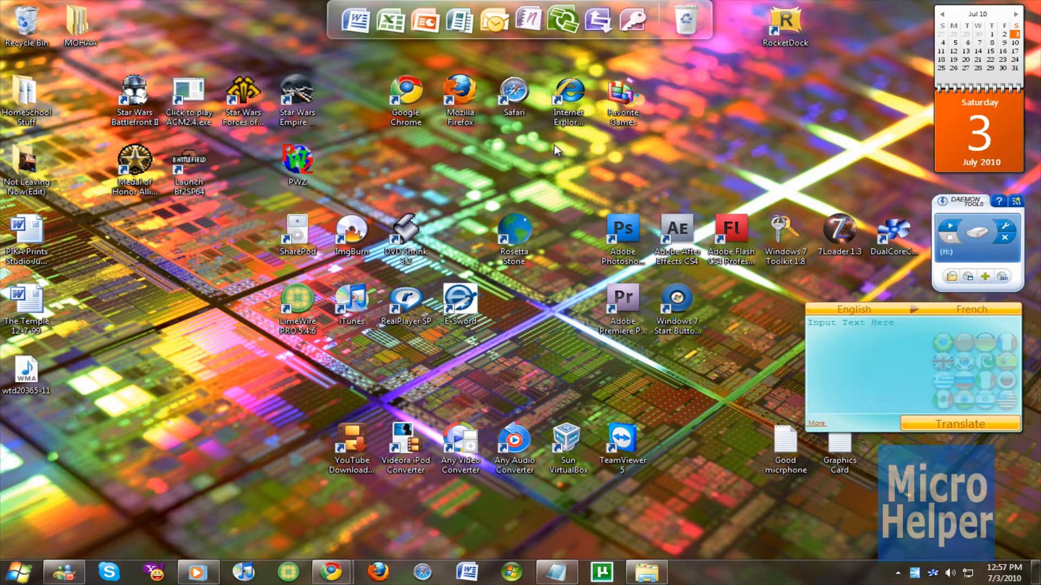
pyautogui.moveTo(455, 138)
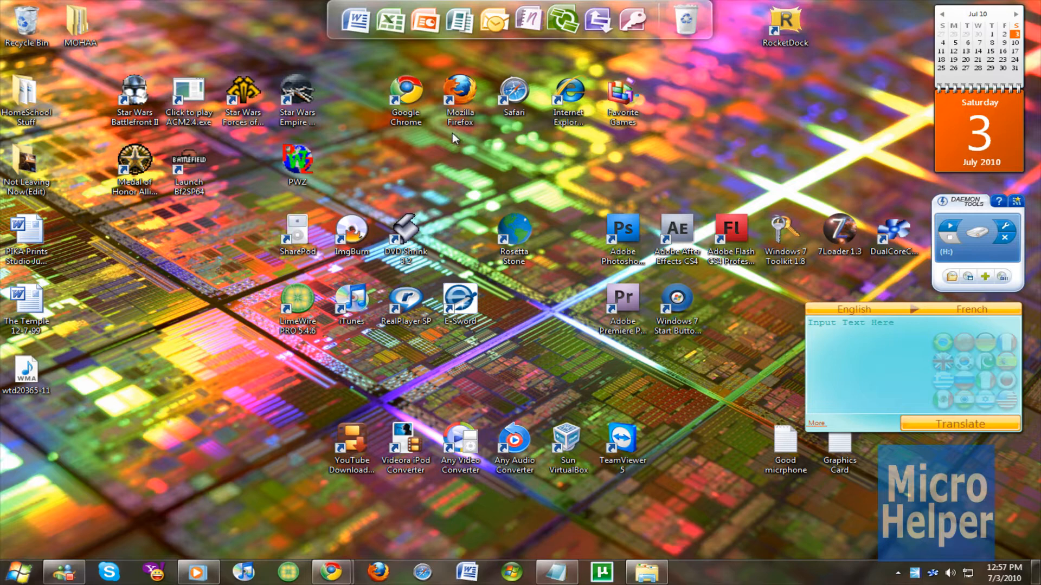
pyautogui.moveTo(539, 193)
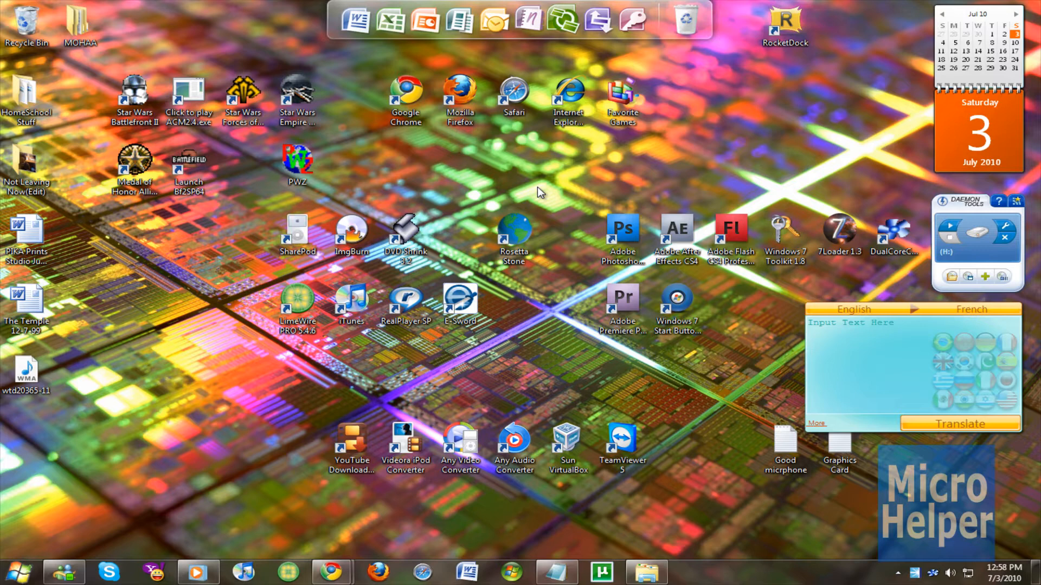
pyautogui.moveTo(539, 186)
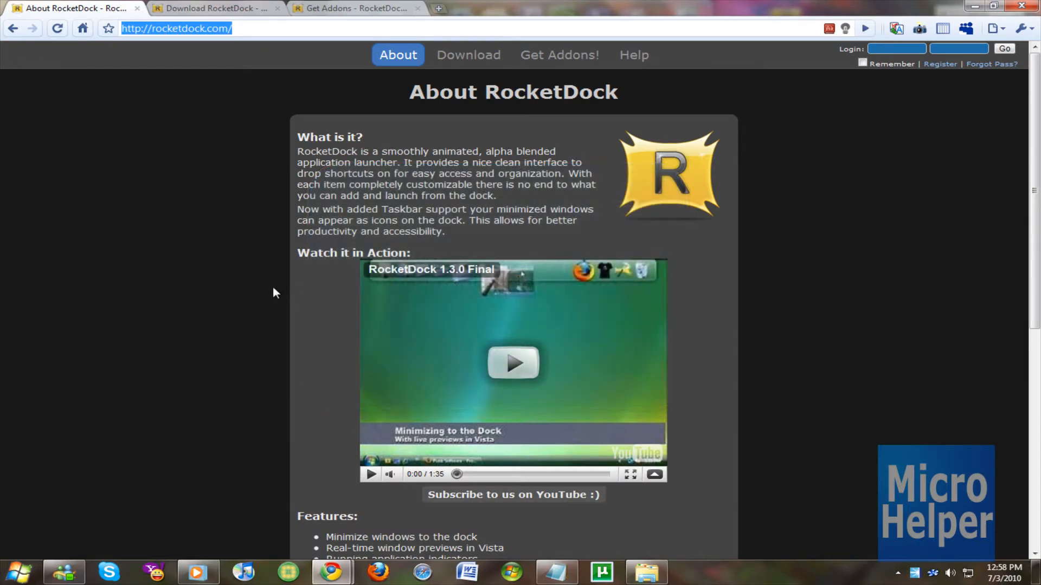
pyautogui.moveTo(468, 54)
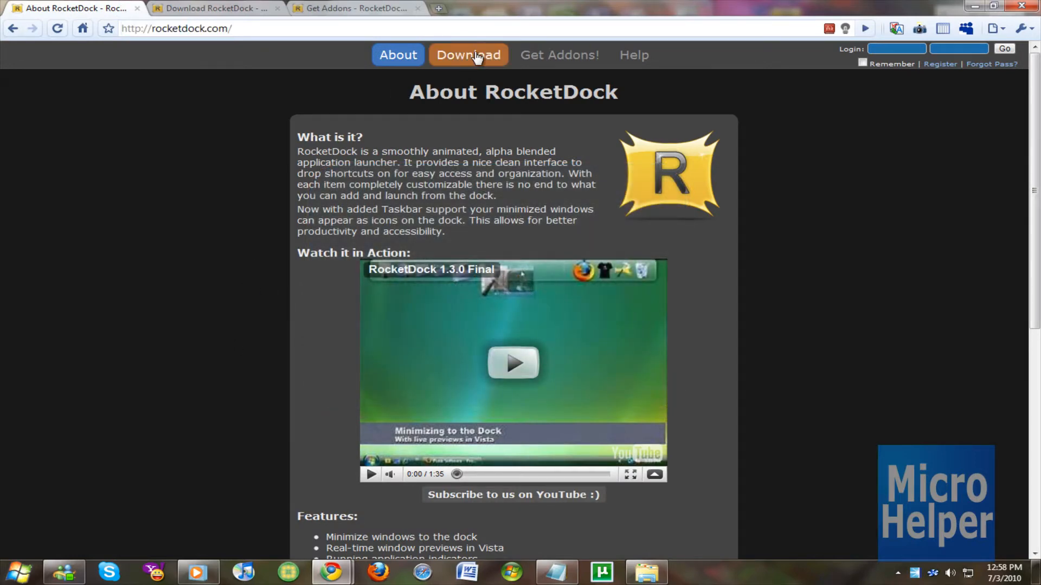
# Go to the Download page on rocketdock.com.
pyautogui.click(469, 54)
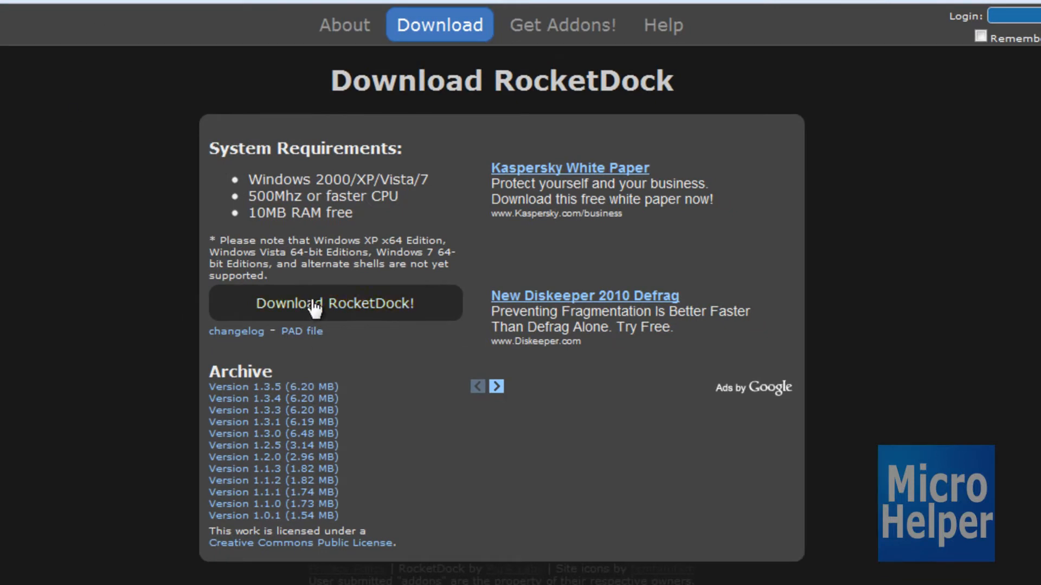
pyautogui.moveTo(739, 62)
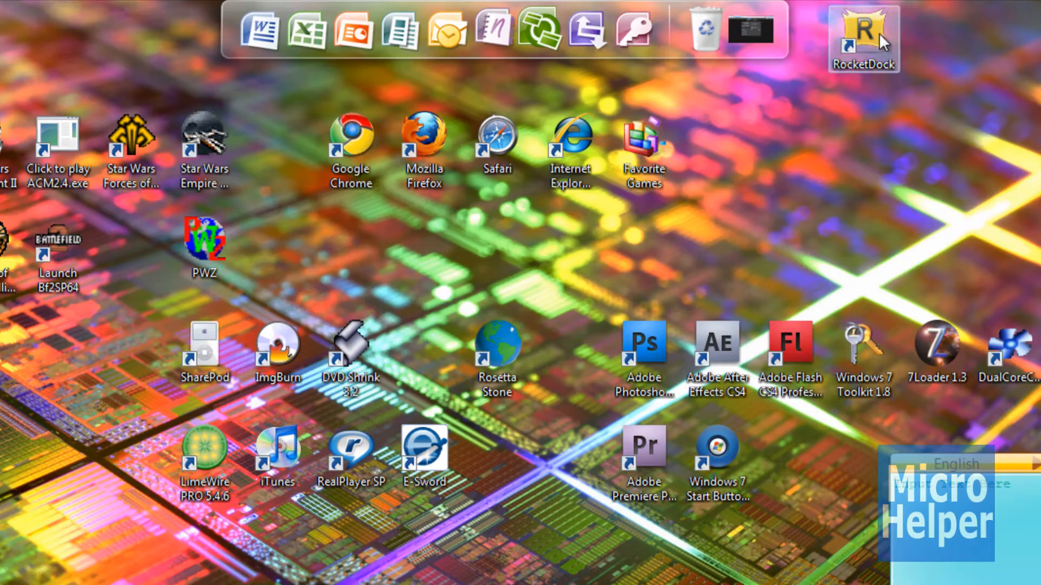
pyautogui.moveTo(544, 40)
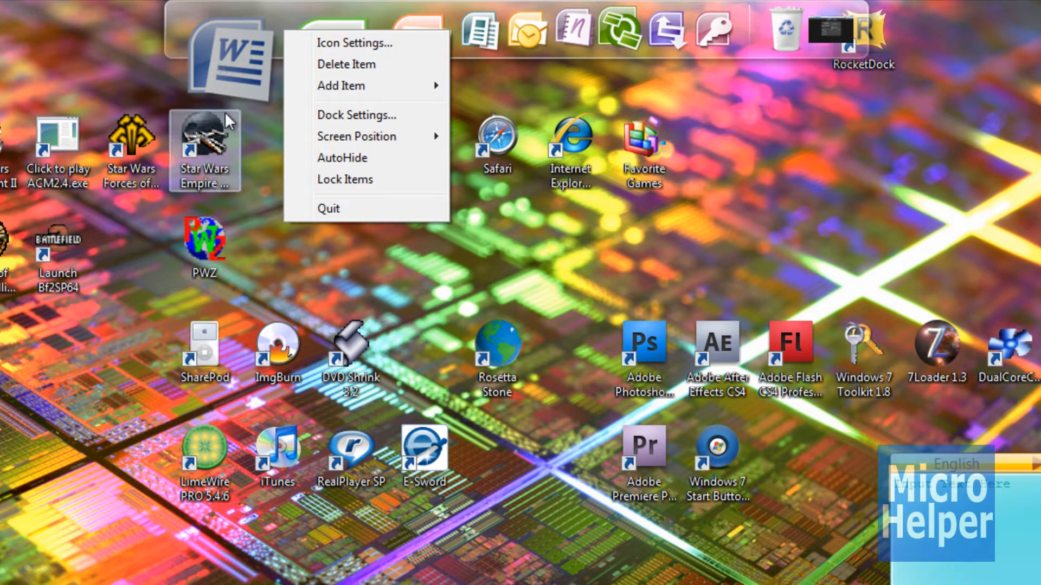
pyautogui.moveTo(234, 161)
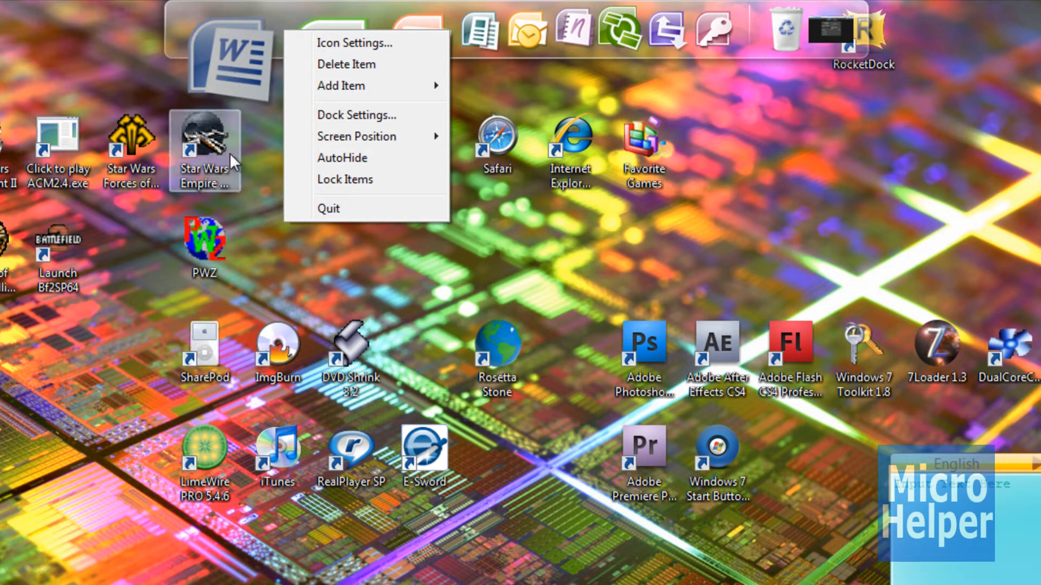
# Set the dock's Screen Position to Bottom and bring up its options again.
pyautogui.click(356, 137)
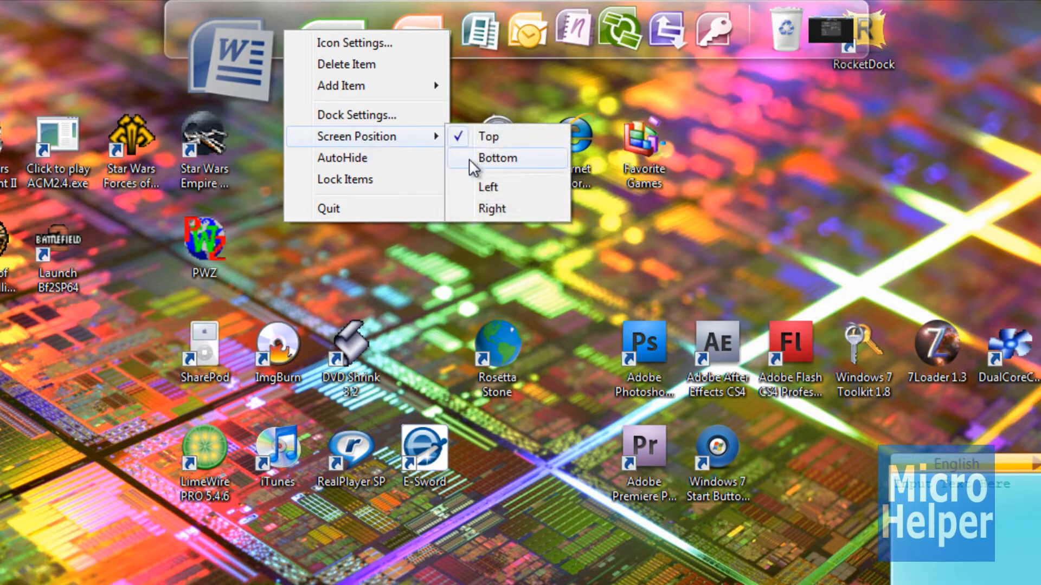
pyautogui.click(497, 158)
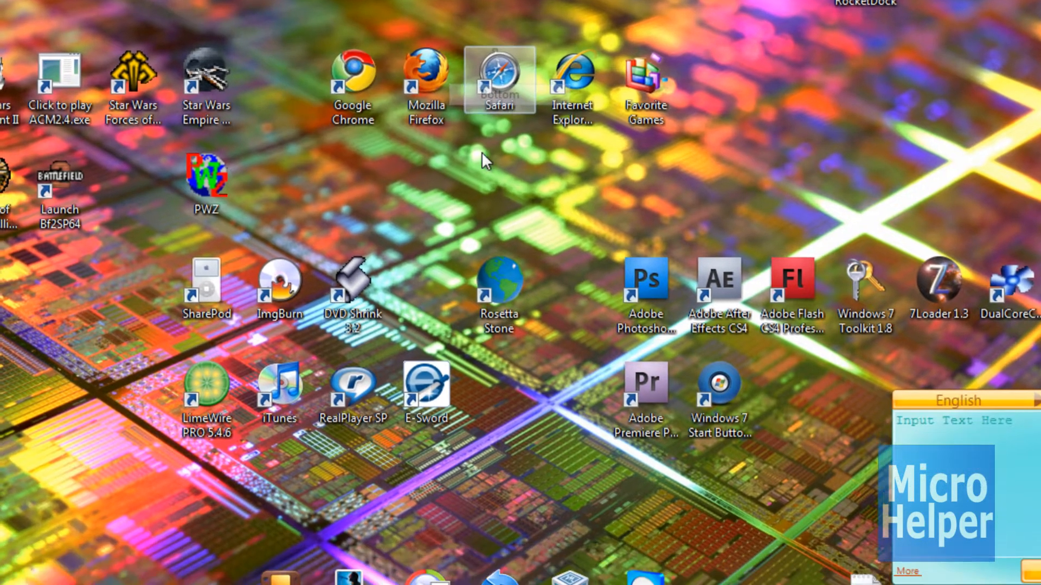
pyautogui.scroll(-3)
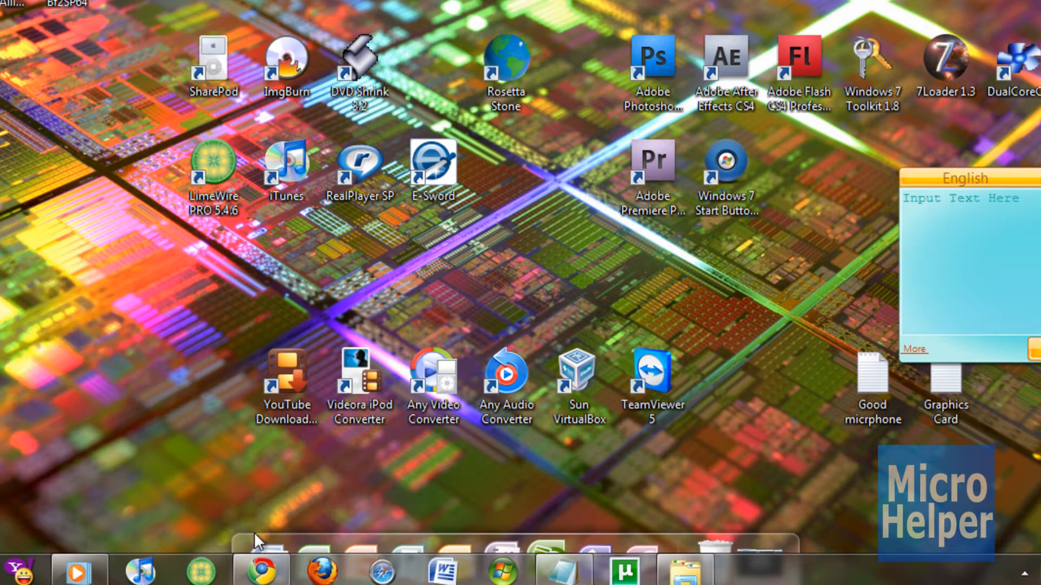
pyautogui.rightClick(259, 541)
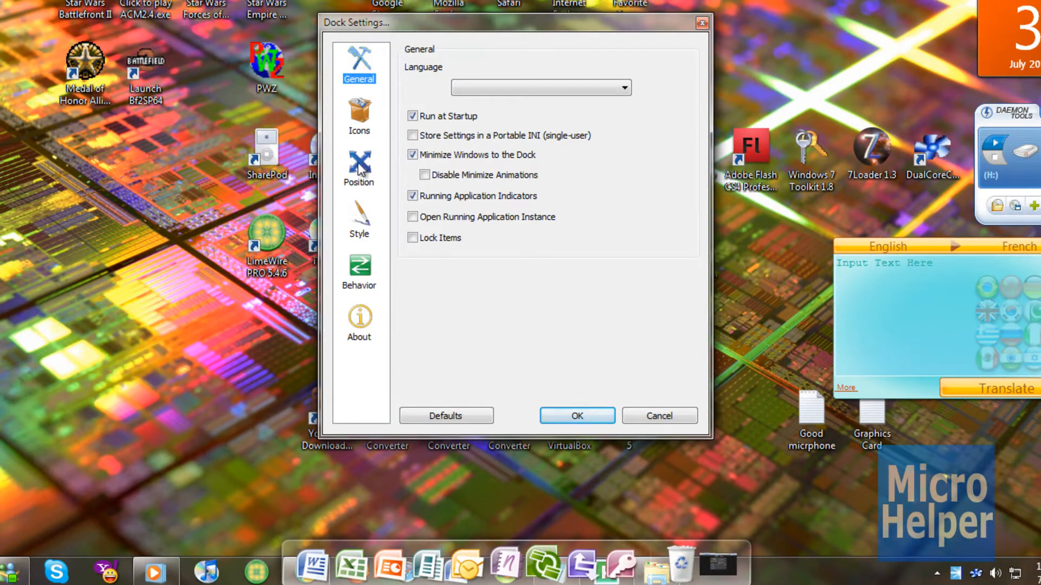
# From the Style page, try the ZaKtoon, Special-RD and Milk2 themes on the dock.
pyautogui.click(359, 168)
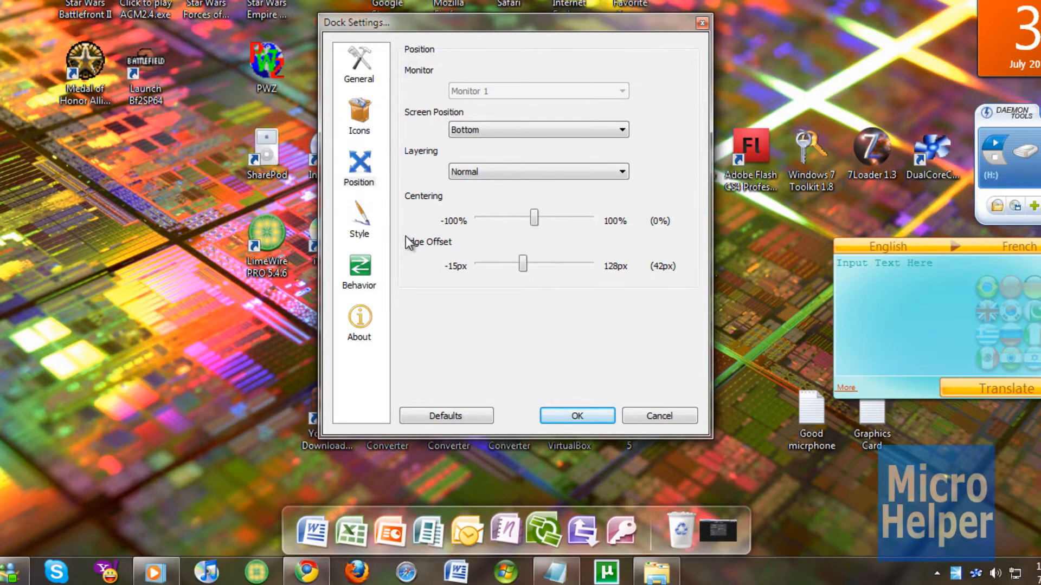
pyautogui.click(359, 219)
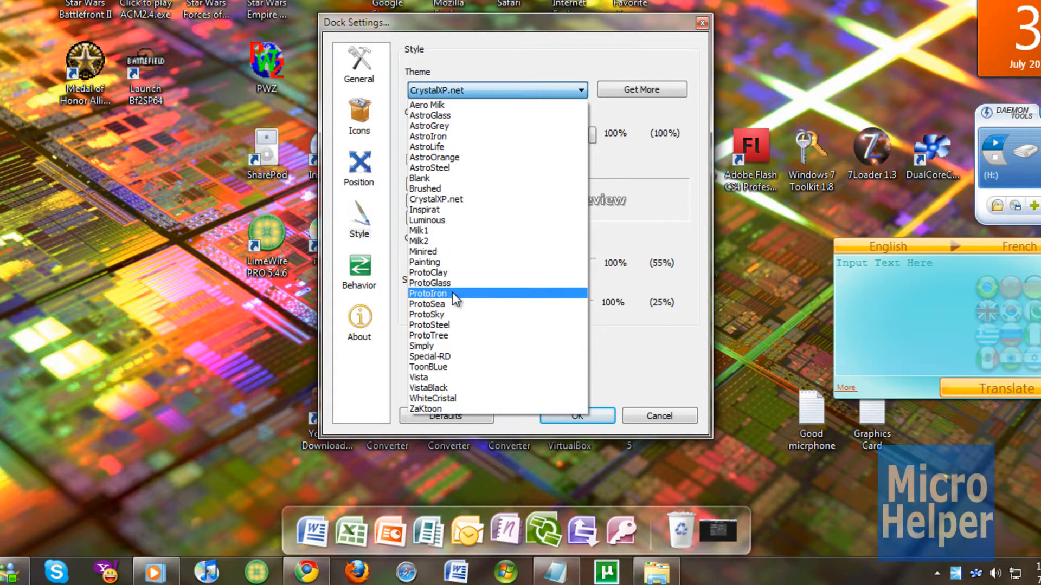
pyautogui.click(425, 409)
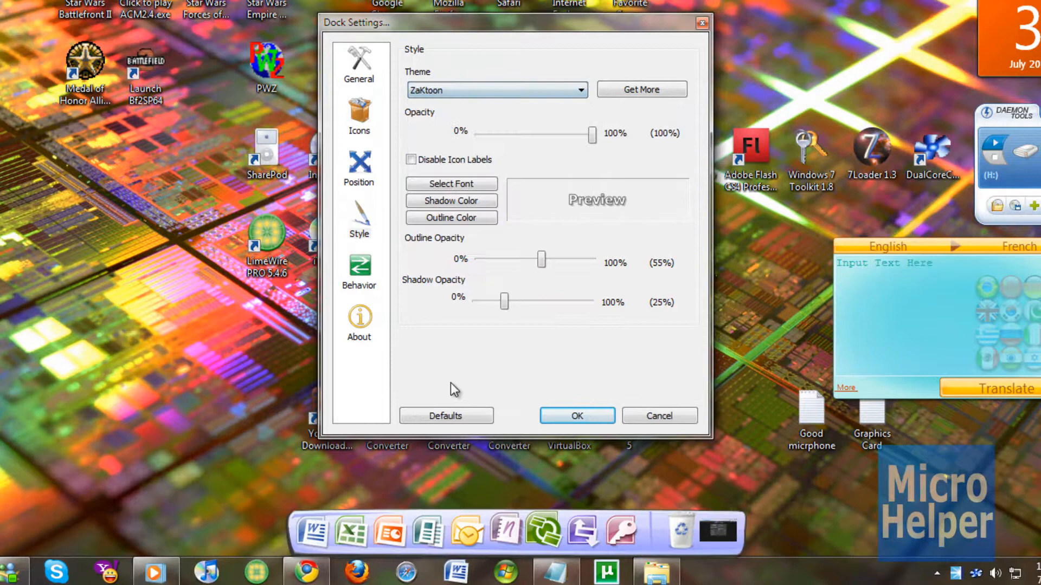
pyautogui.click(494, 90)
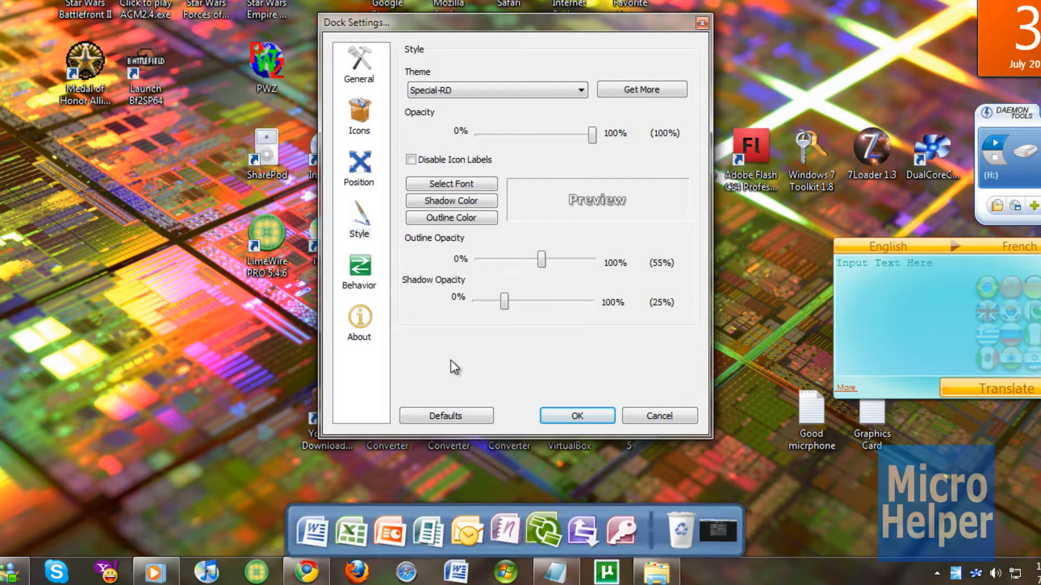
pyautogui.click(495, 90)
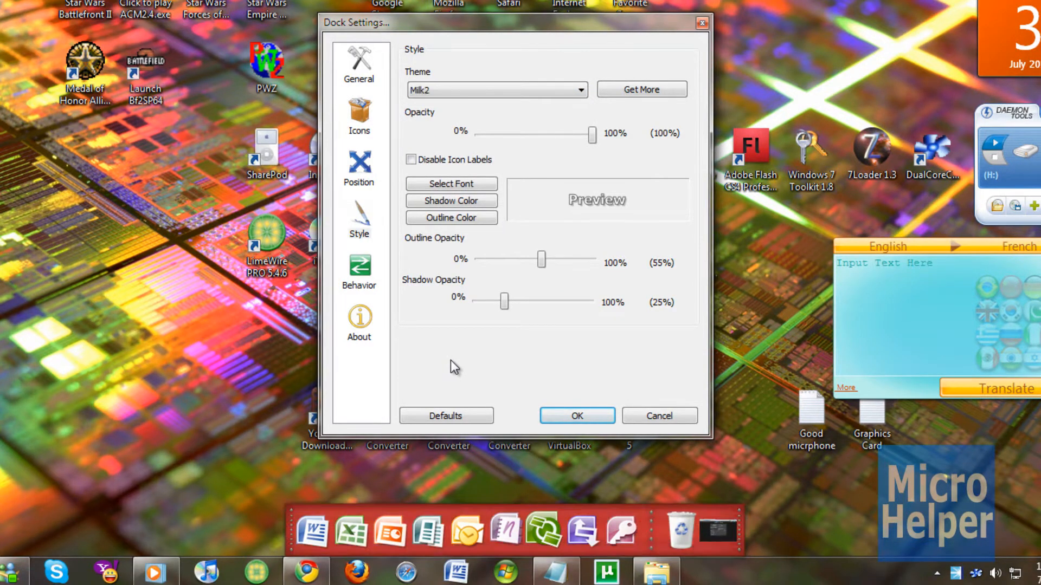
pyautogui.click(494, 89)
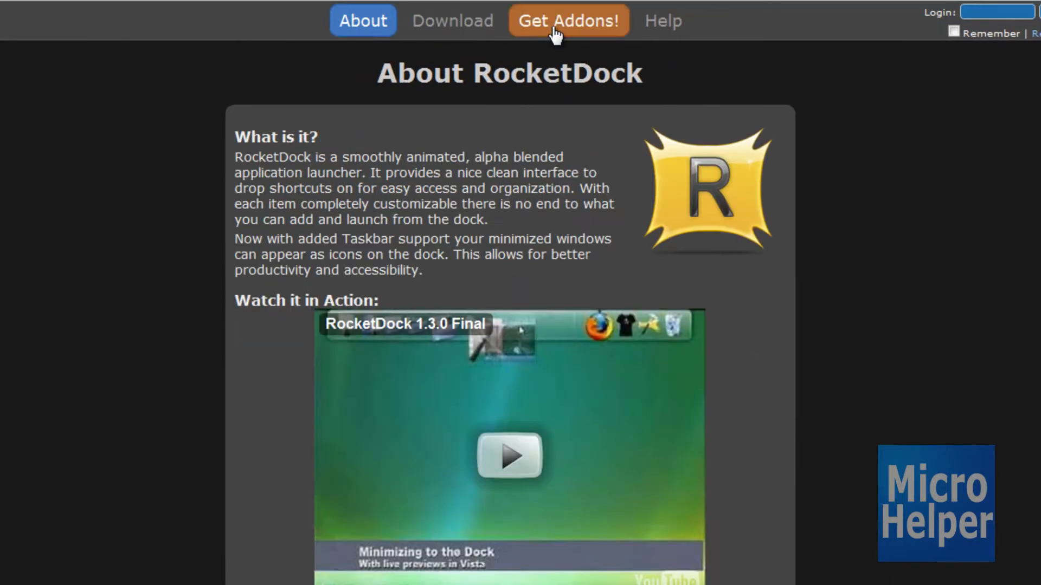
# Search the Skins addons on the RocketDock website for 'Apple'.
pyautogui.click(567, 20)
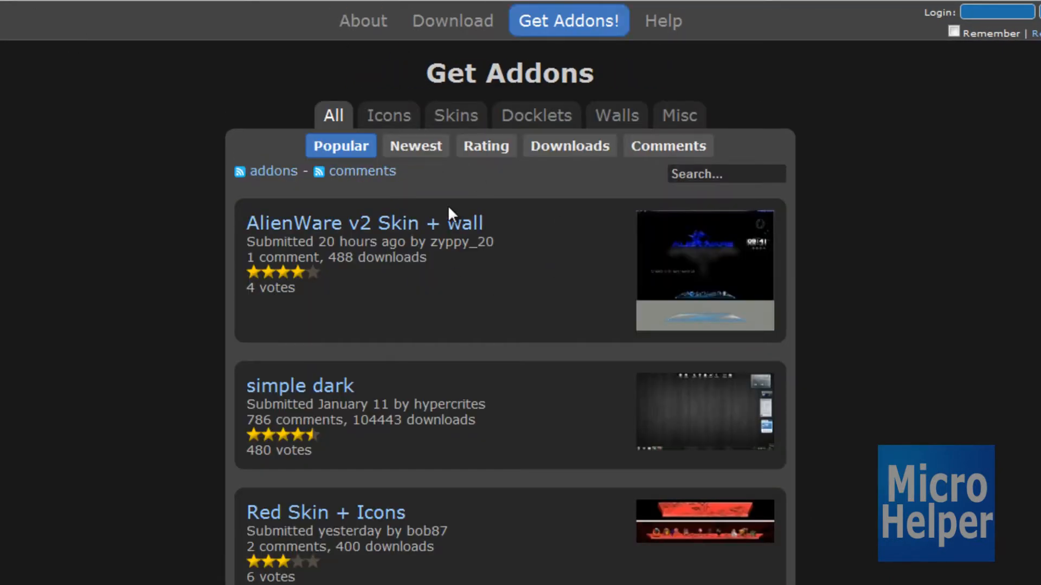
pyautogui.click(388, 115)
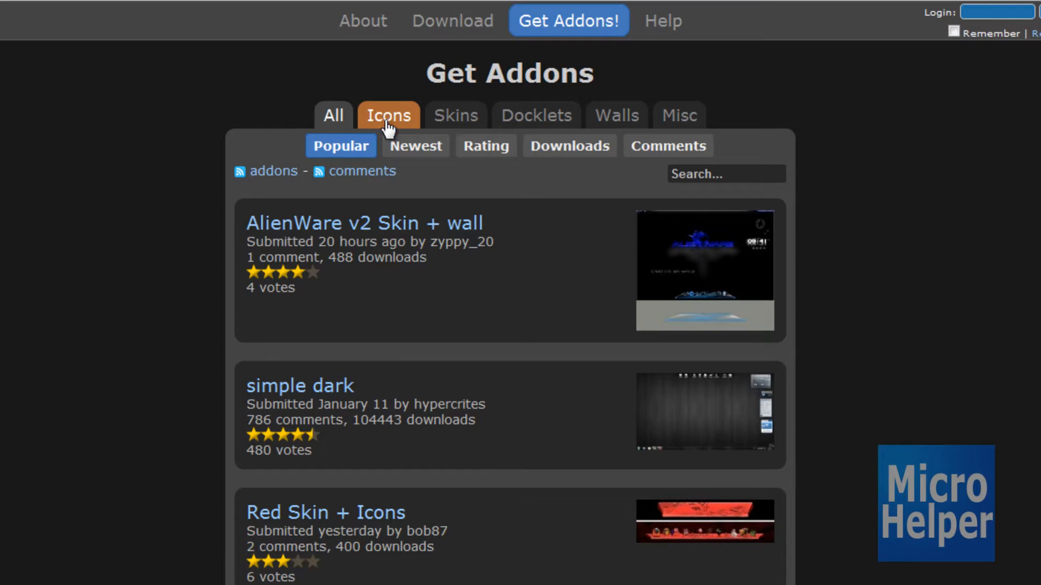
pyautogui.click(333, 115)
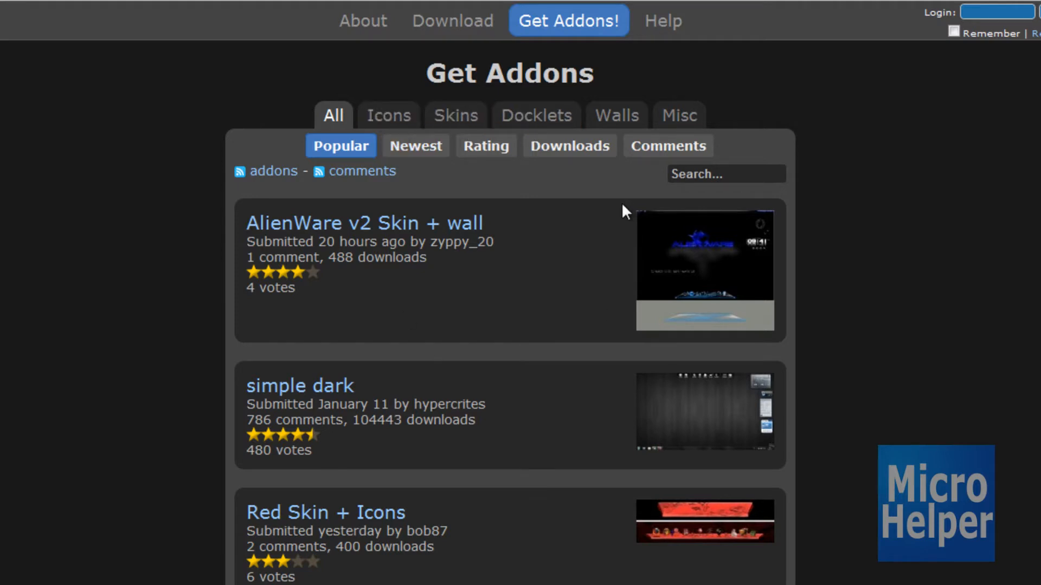
pyautogui.moveTo(454, 116)
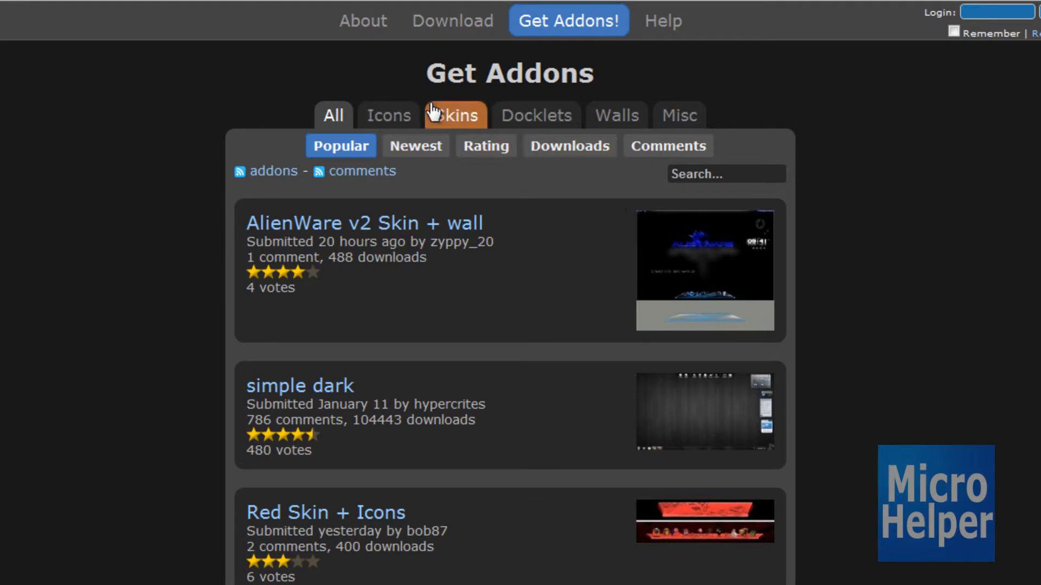
pyautogui.click(454, 114)
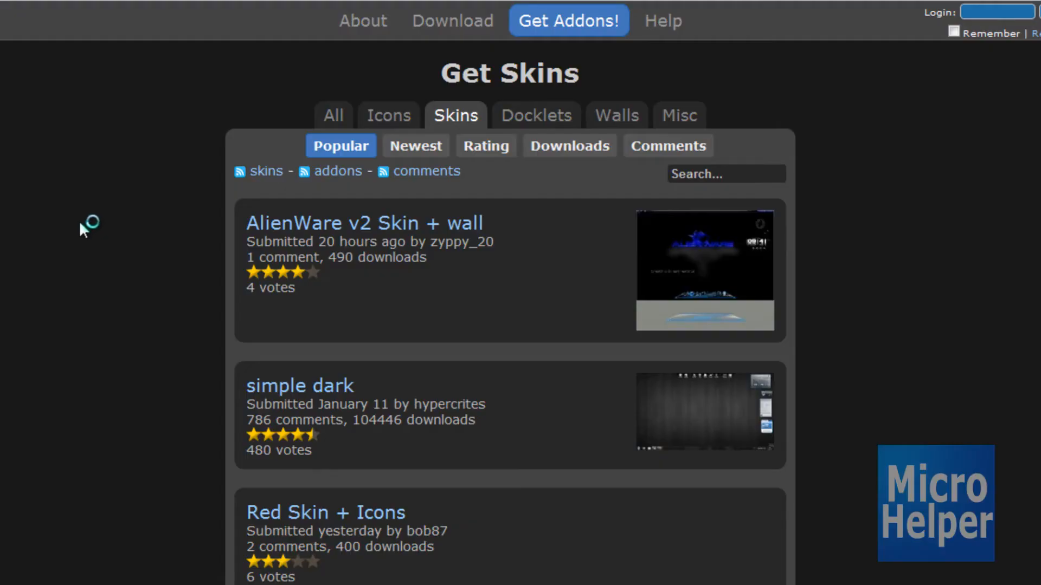
pyautogui.click(726, 174)
pyautogui.write('Mac')
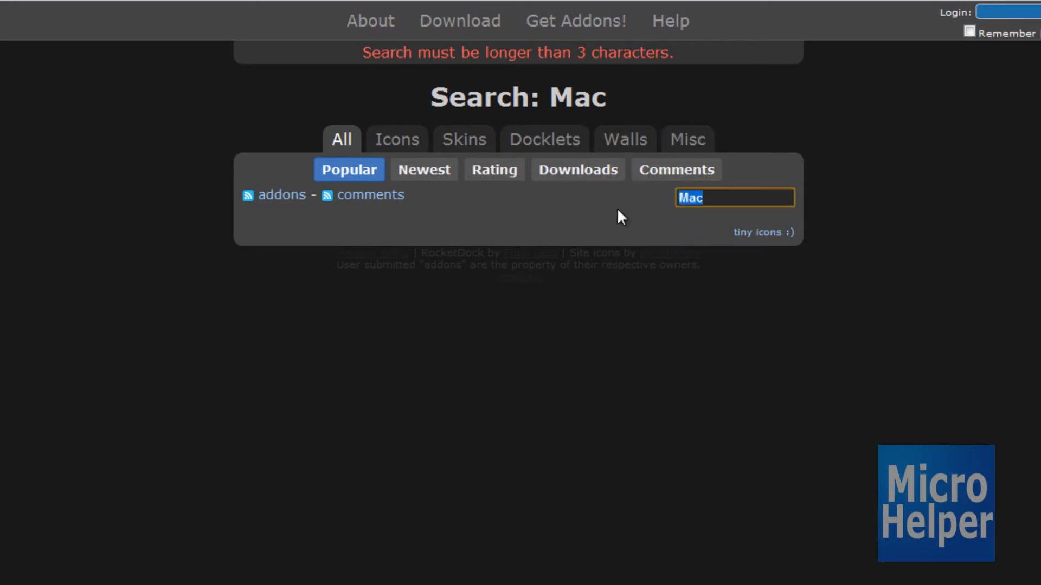
pyautogui.write('Apple')
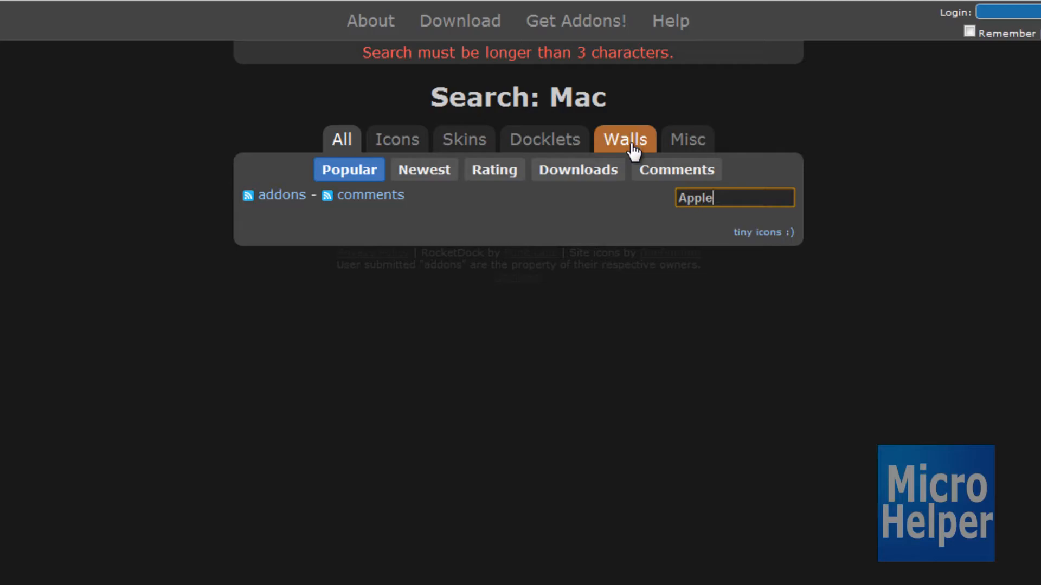
pyautogui.press('Return')
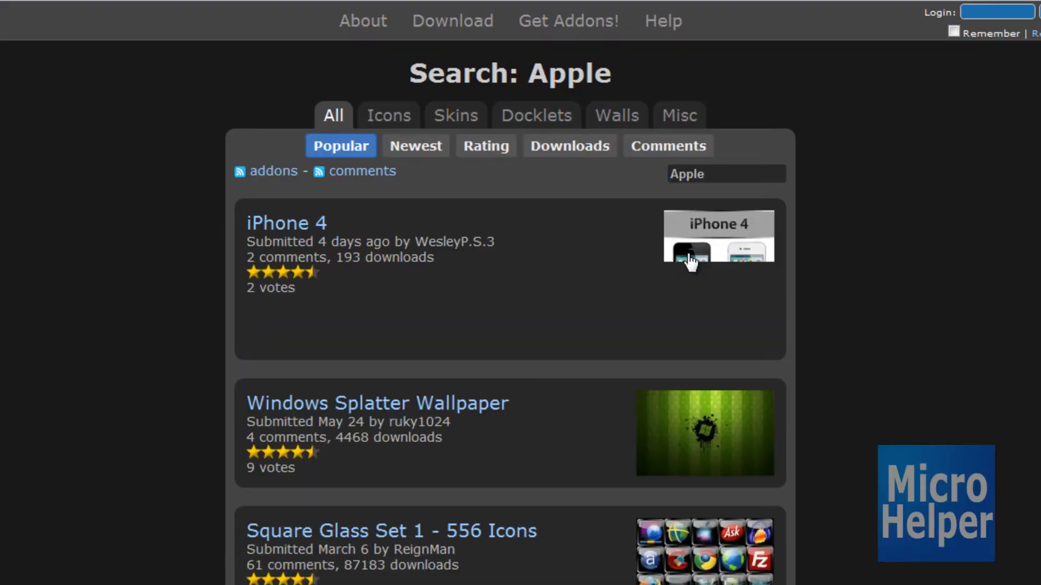
# Download the Mac OS X Leopard Skin file from its addon page.
pyautogui.scroll(-3)
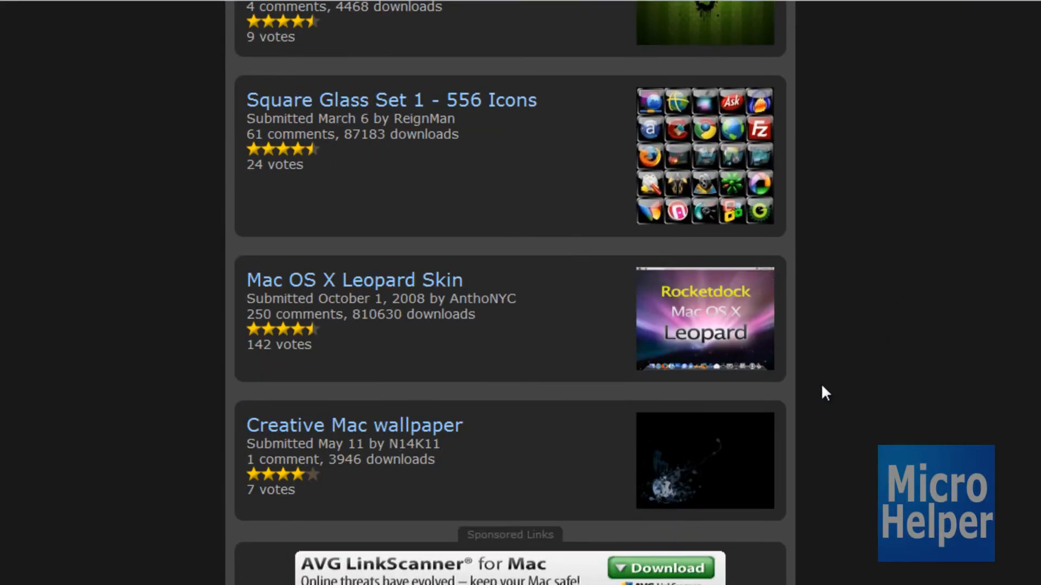
pyautogui.rightClick(353, 280)
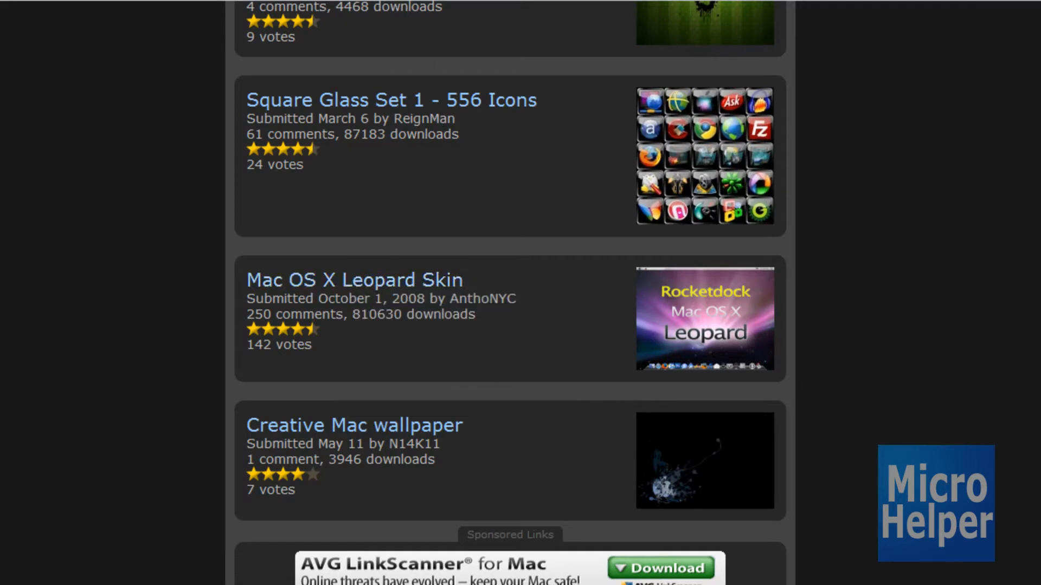
pyautogui.click(354, 279)
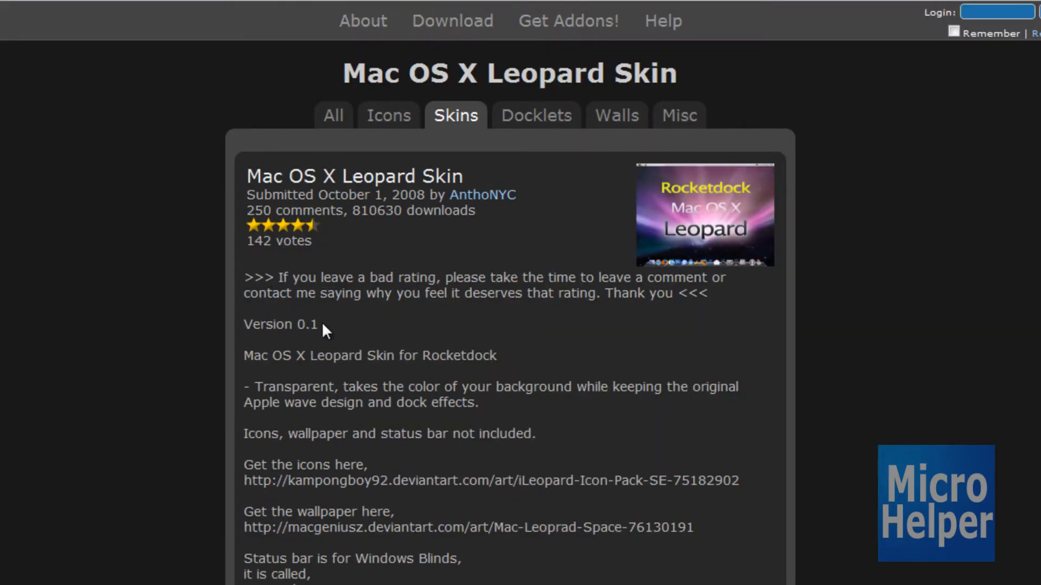
pyautogui.scroll(-3)
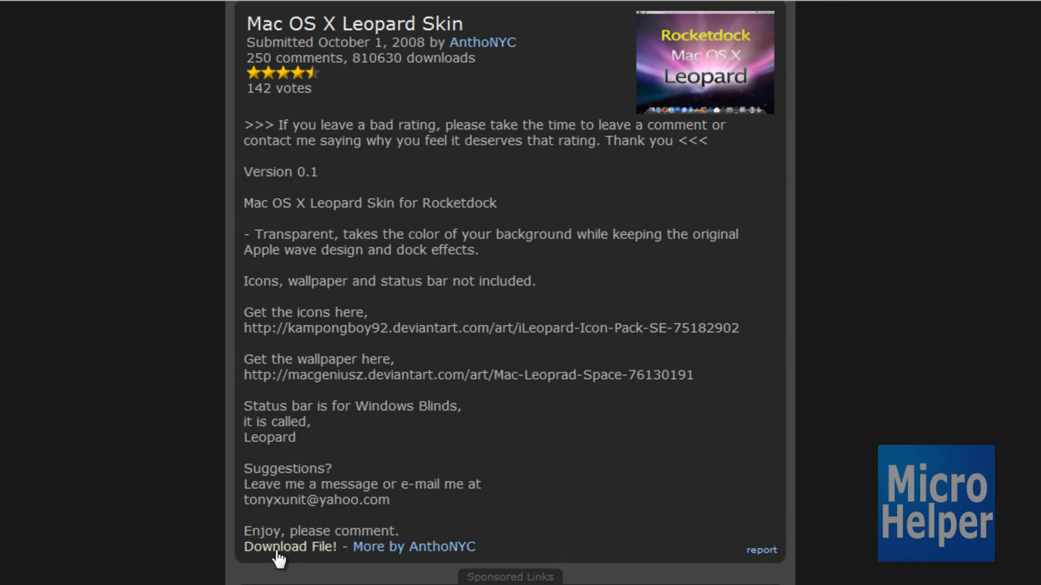
pyautogui.click(277, 547)
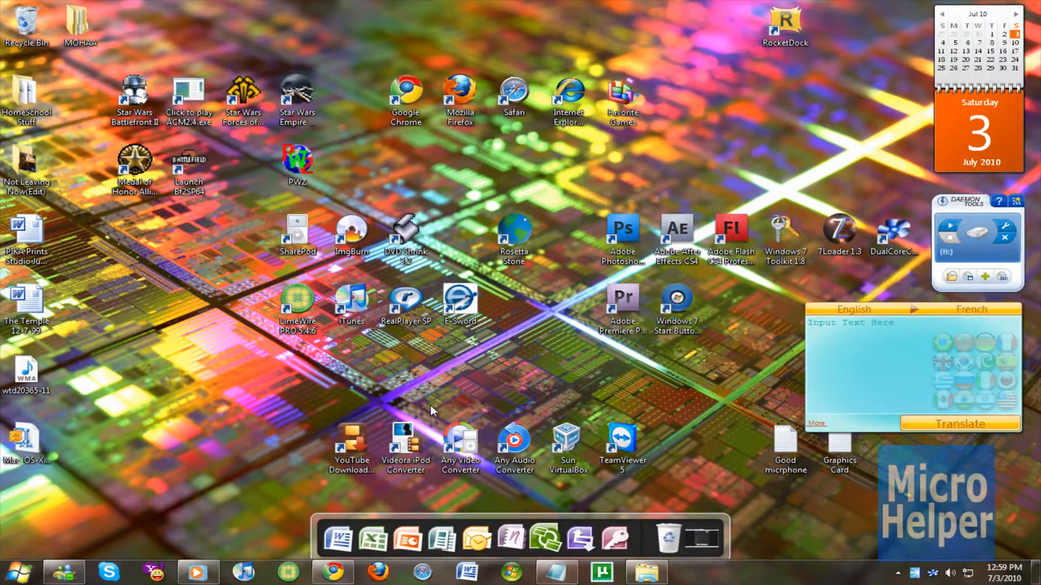
pyautogui.moveTo(104, 438)
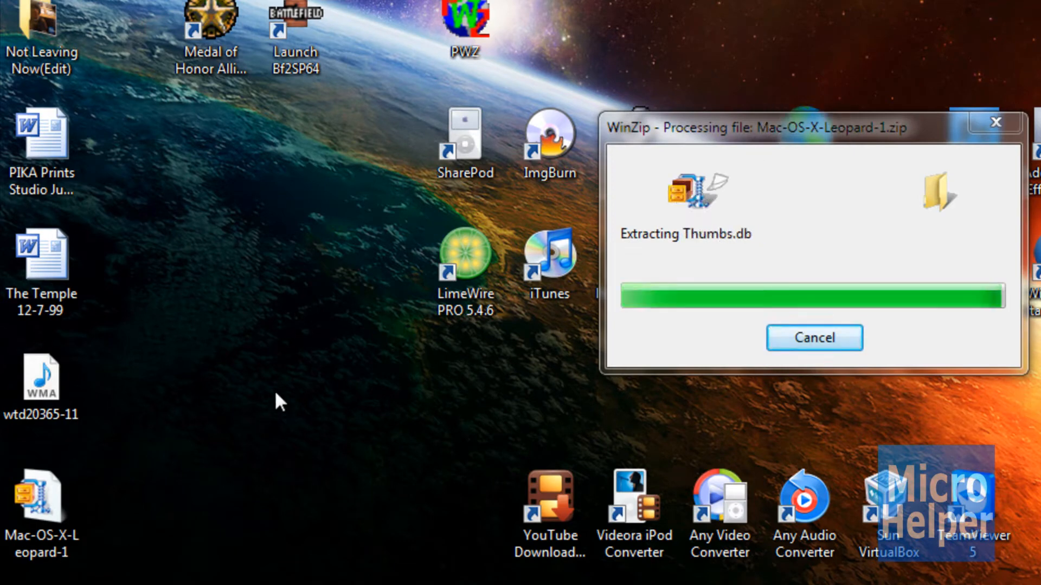
# Extract the Mac-OS-X-Leopard-1.zip archive with WinZip.
pyautogui.click(812, 338)
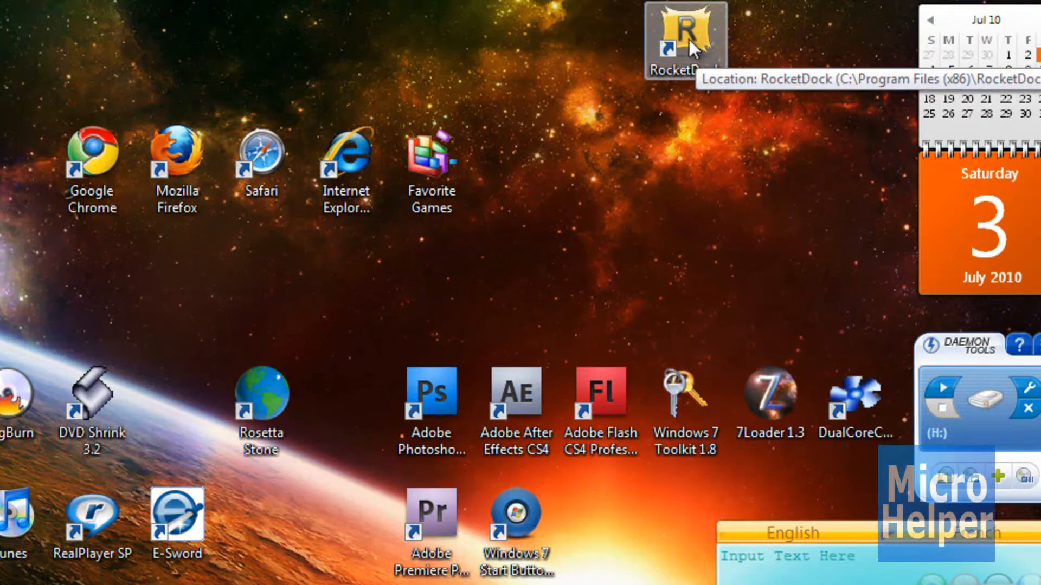
# Open RocketDock's install folder via the desktop shortcut's Properties > Open File Location.
pyautogui.rightClick(685, 38)
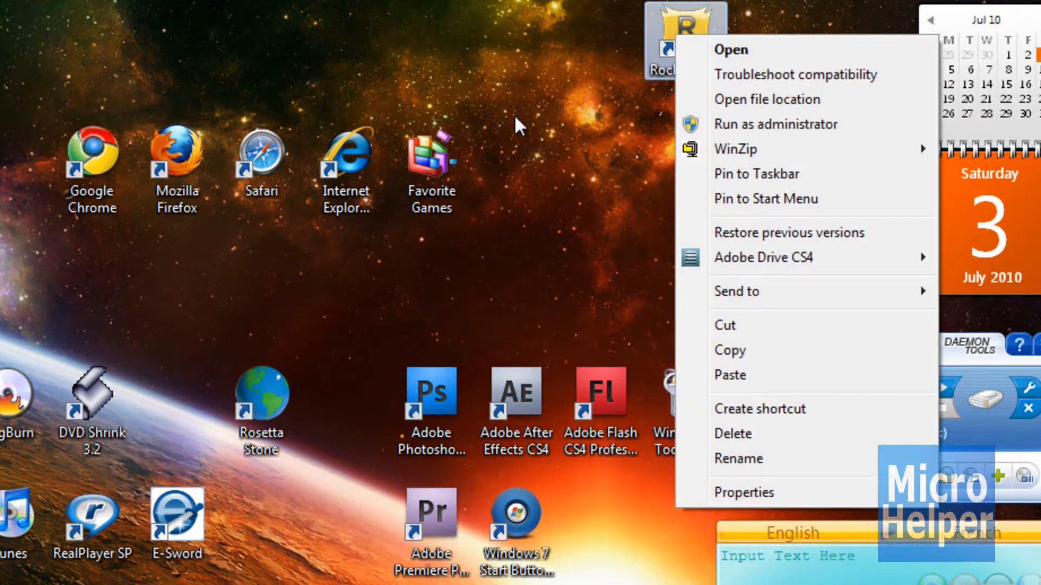
pyautogui.click(744, 492)
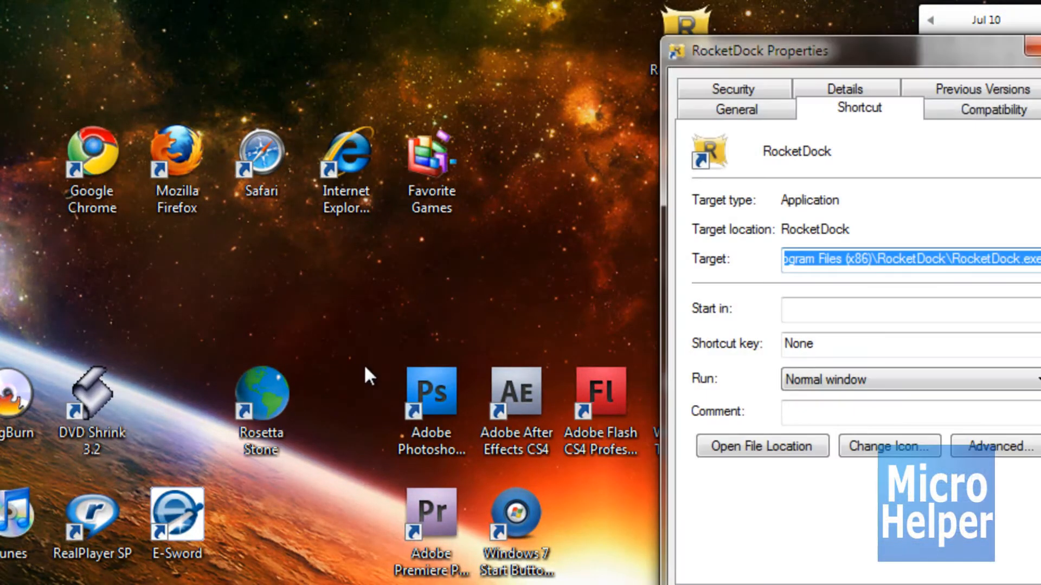
pyautogui.click(761, 446)
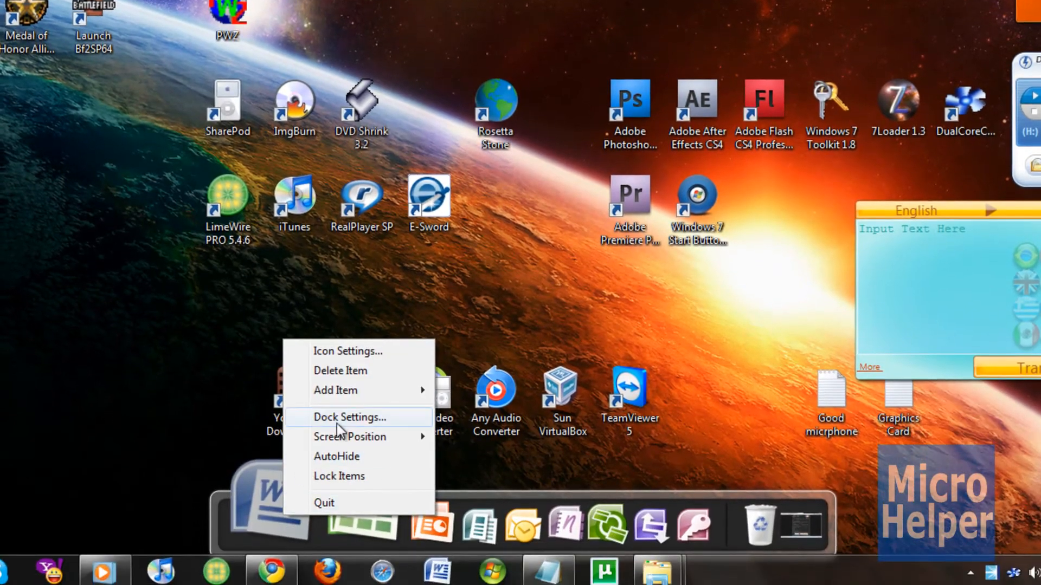
# Apply the Mac OS X Leopard theme from the Style page of Dock Settings.
pyautogui.click(351, 418)
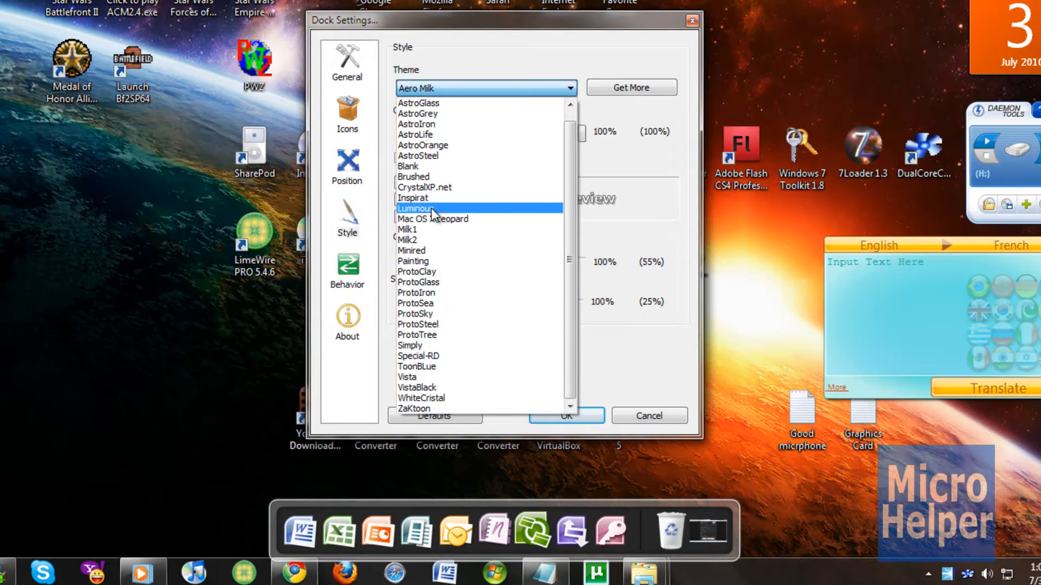
pyautogui.scroll(3)
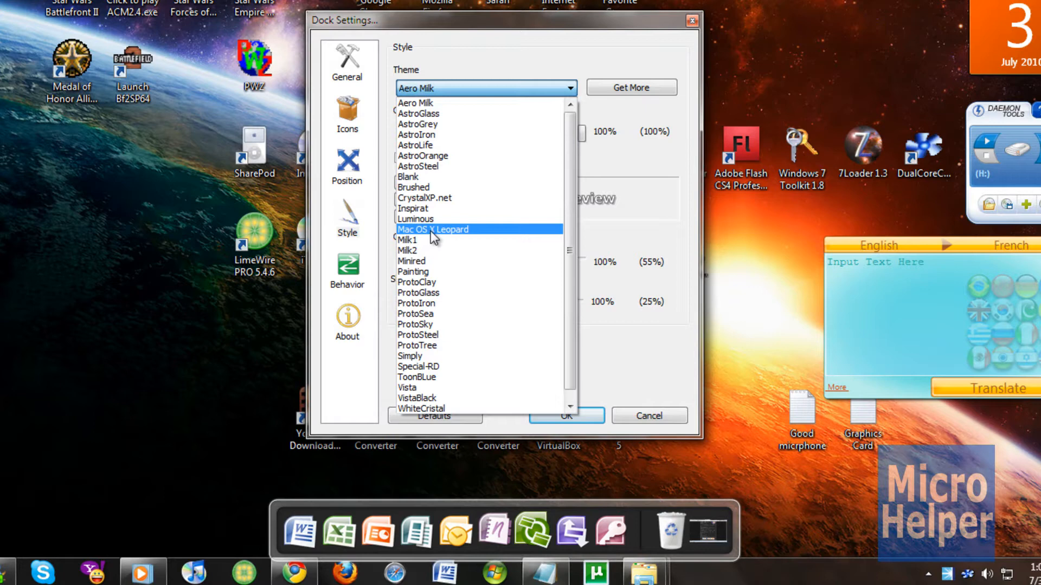
pyautogui.click(432, 229)
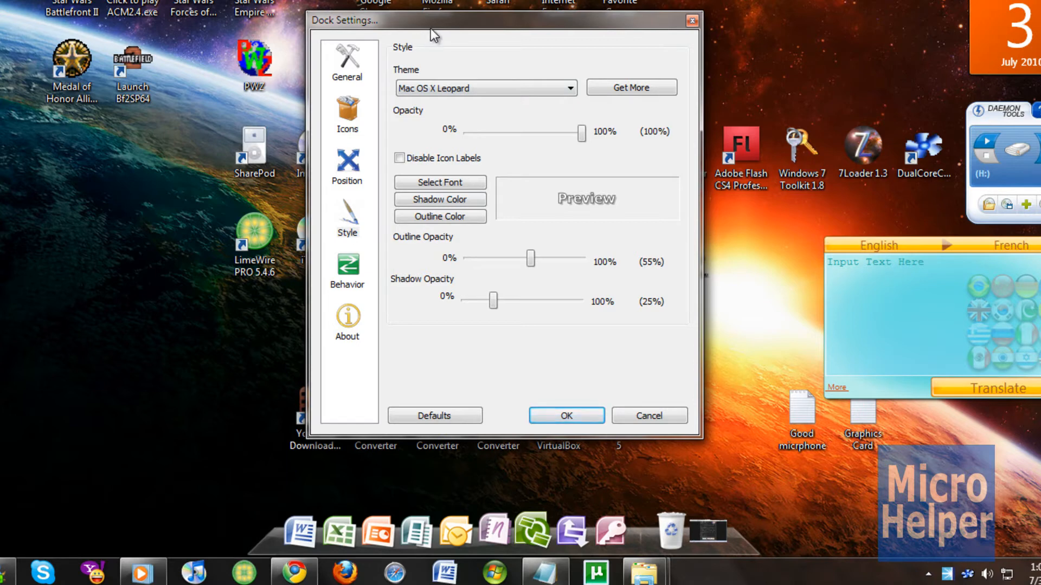
pyautogui.moveTo(61, 193)
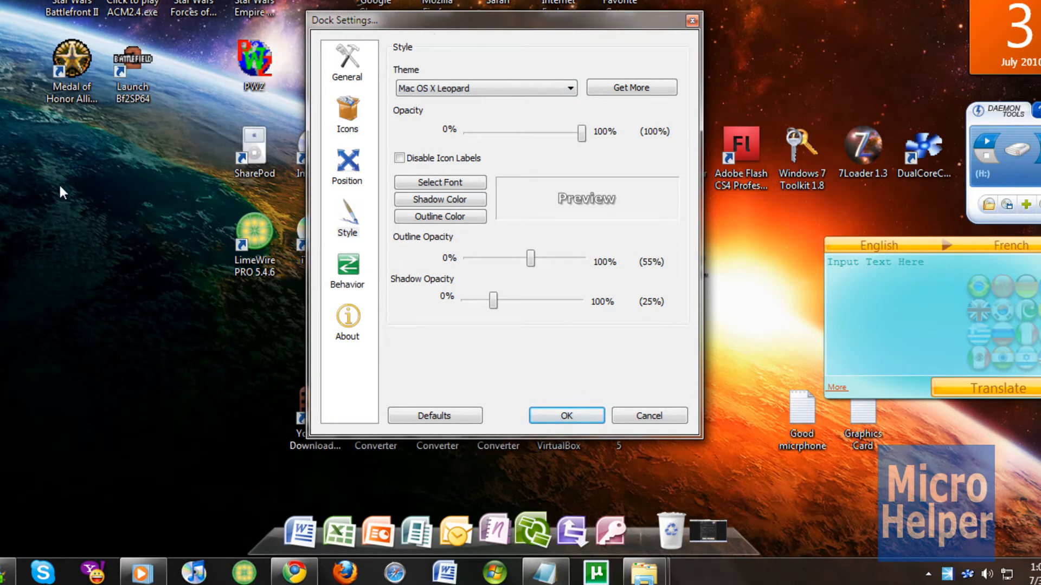
pyautogui.moveTo(19, 137); pyautogui.dragTo(213, 206)
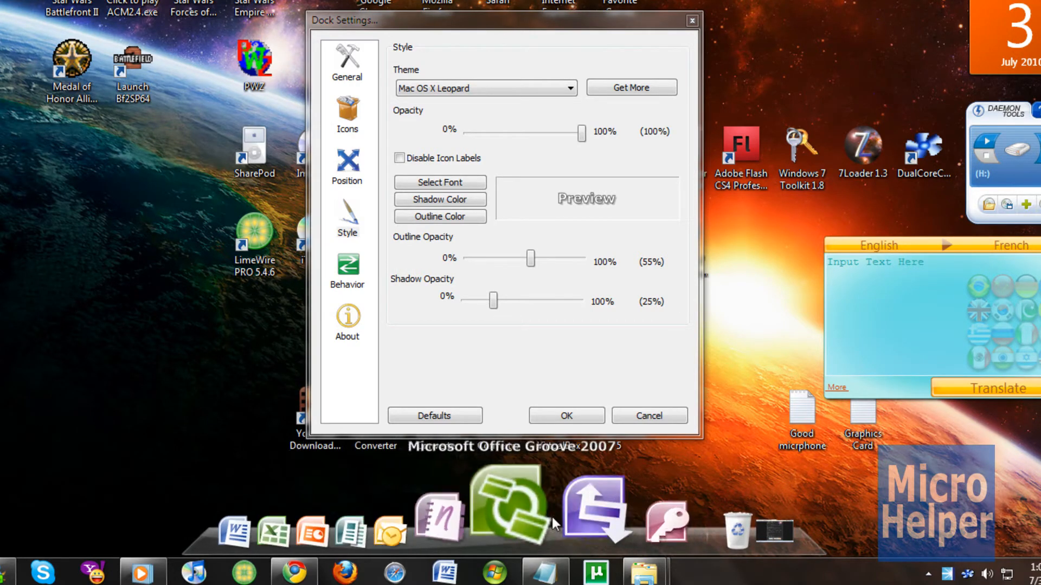
pyautogui.click(347, 63)
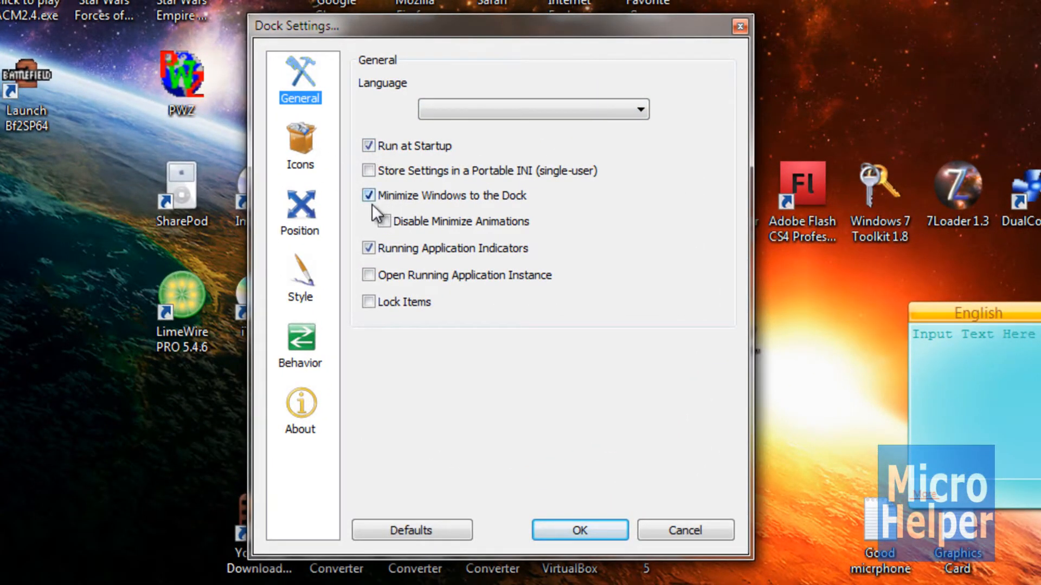
pyautogui.moveTo(587, 354)
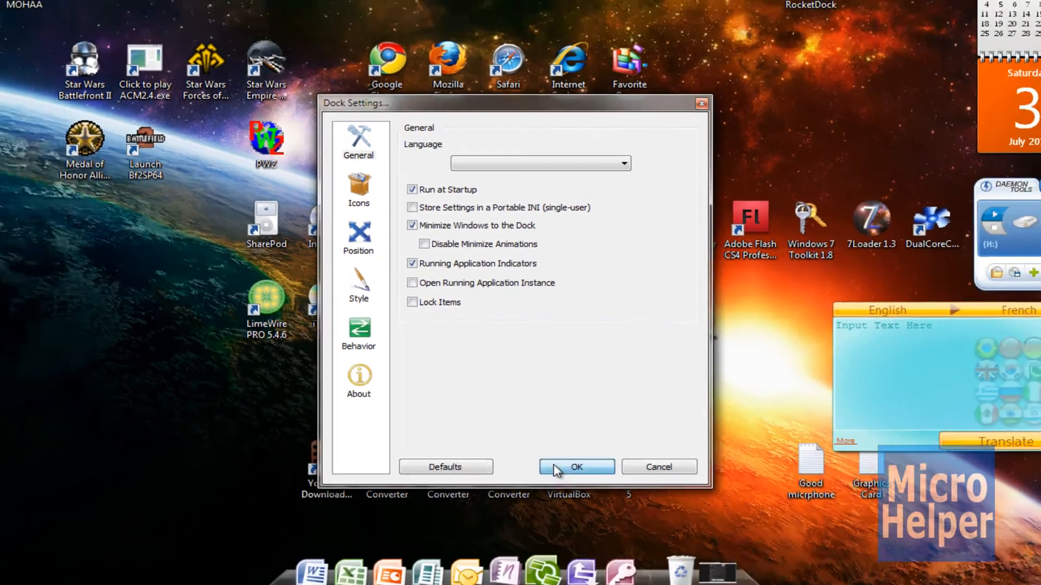
# Confirm Run at Startup, Minimize Windows to the Dock and Running Application Indicators with OK.
pyautogui.click(575, 466)
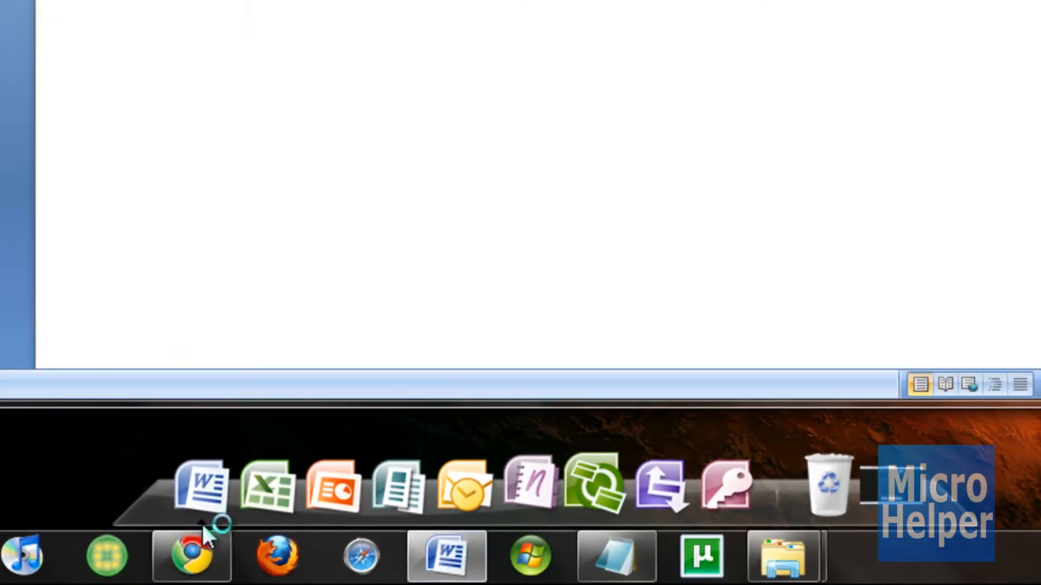
pyautogui.moveTo(507, 179)
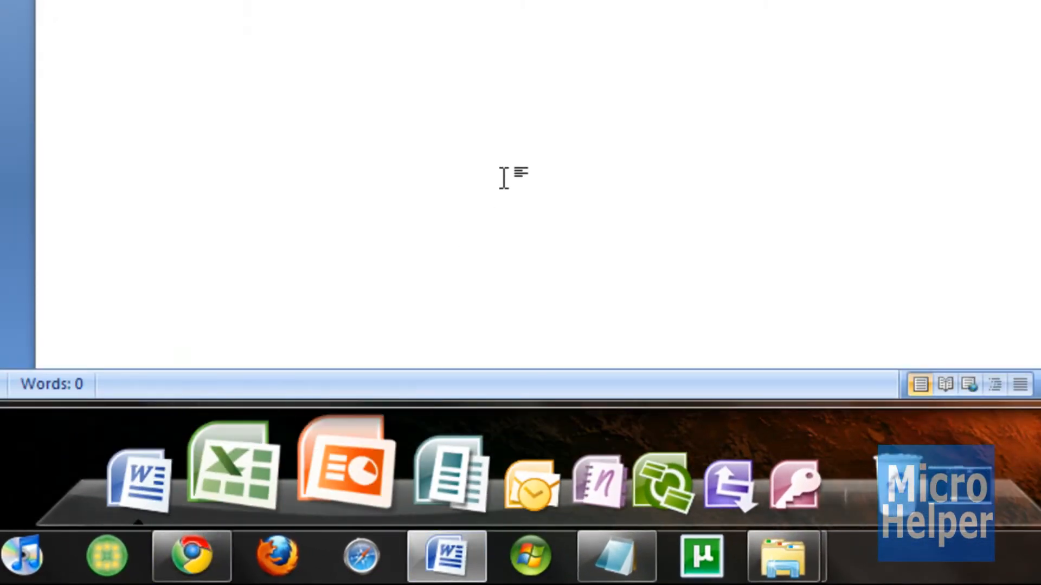
pyautogui.click(445, 556)
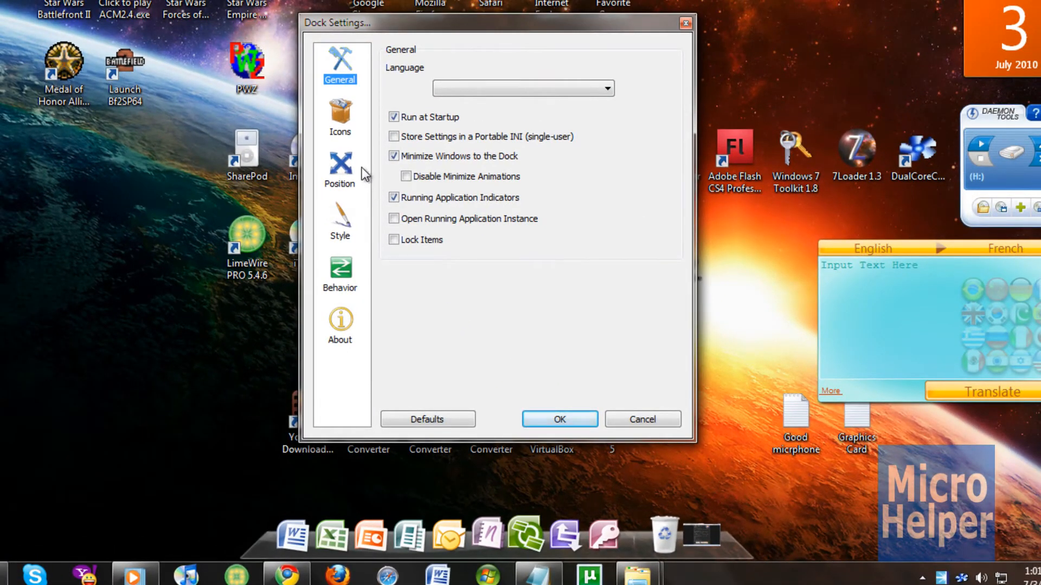
# Set icon quality to high, test Plateau and flat zoom, and keep the Bubble hover effect.
pyautogui.click(339, 116)
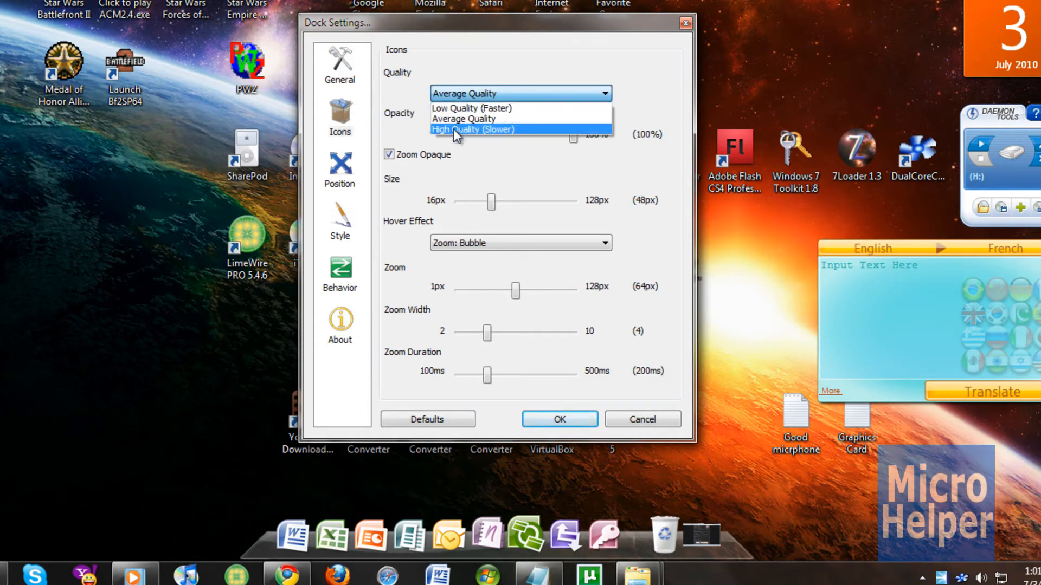
pyautogui.click(473, 130)
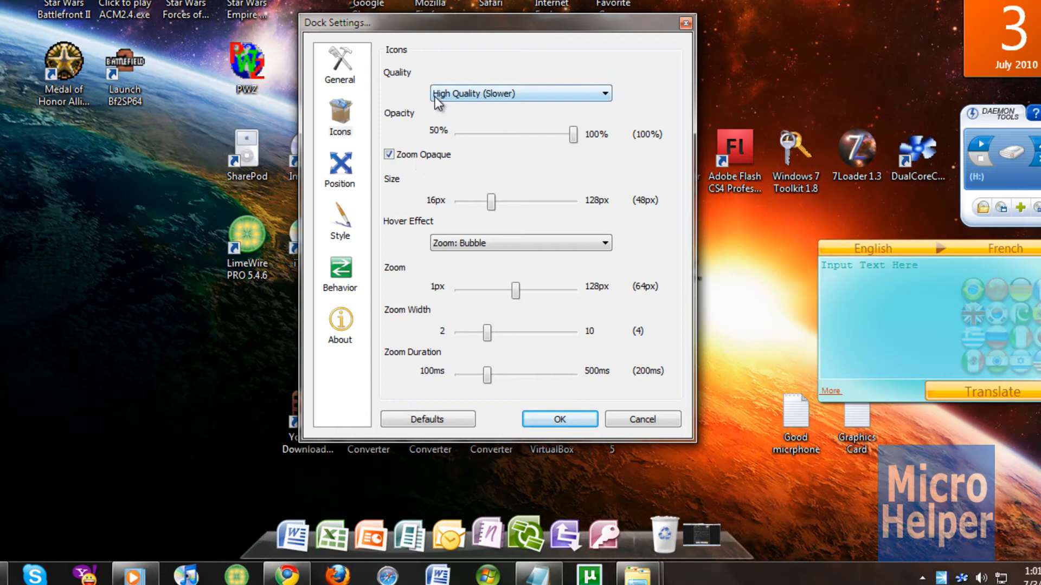
pyautogui.click(519, 242)
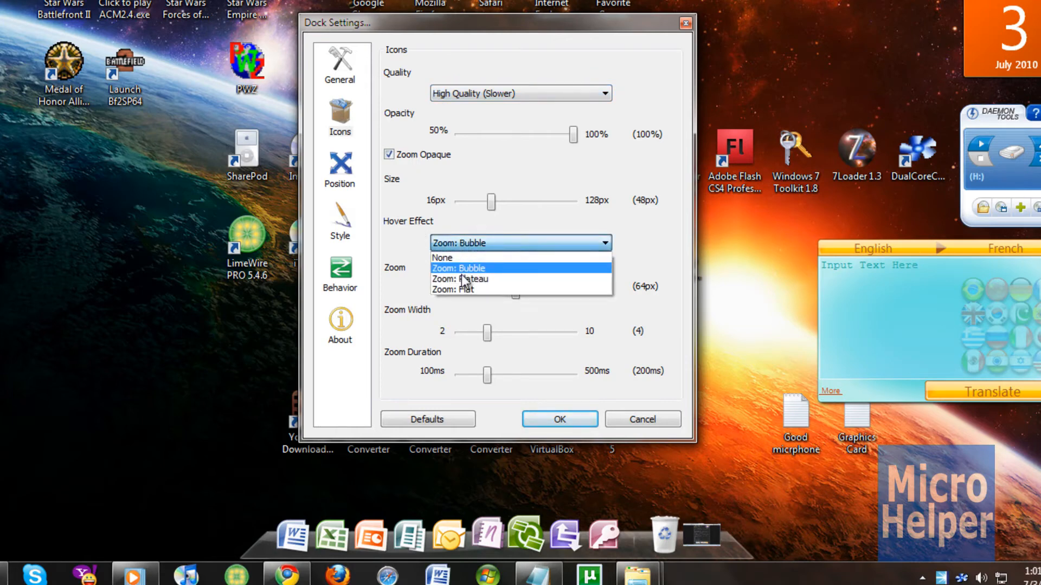
pyautogui.click(460, 279)
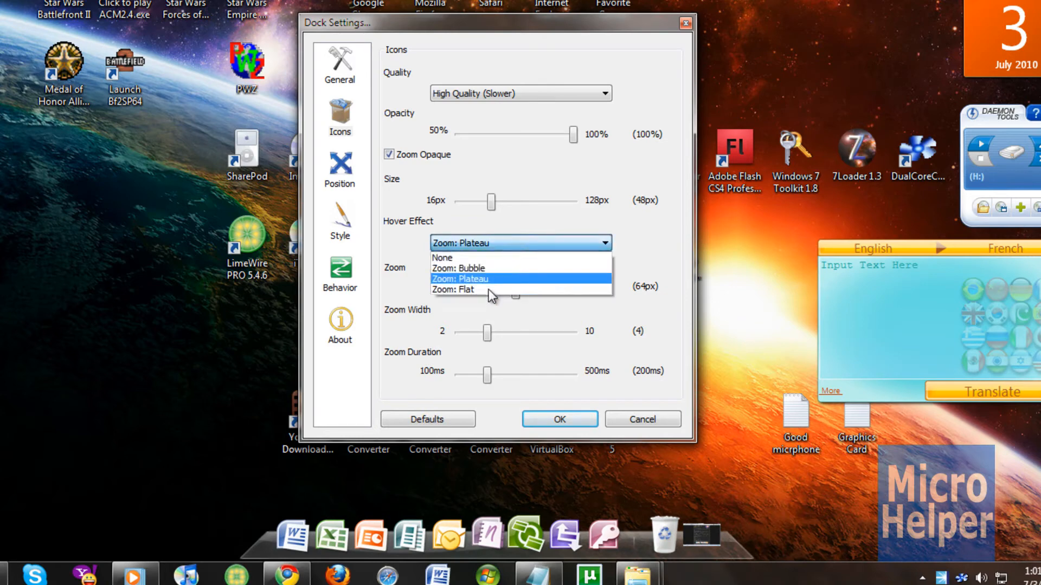
pyautogui.click(454, 290)
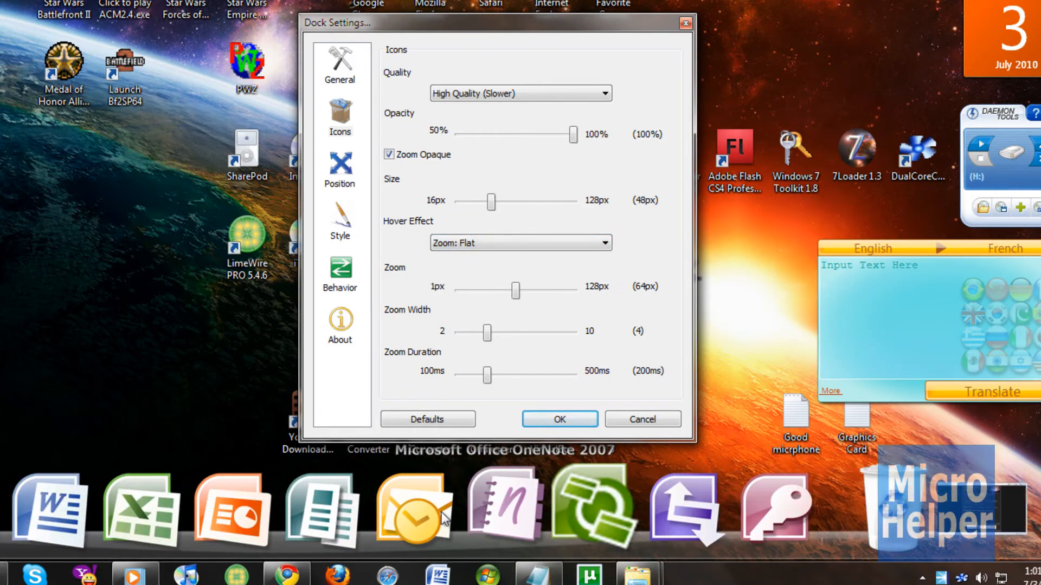
pyautogui.click(519, 242)
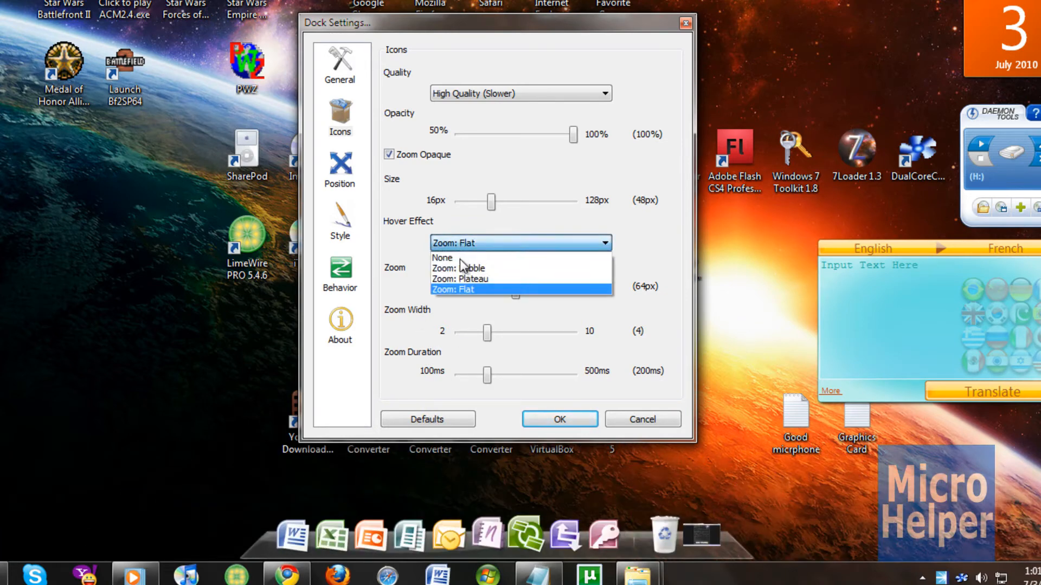
pyautogui.click(454, 267)
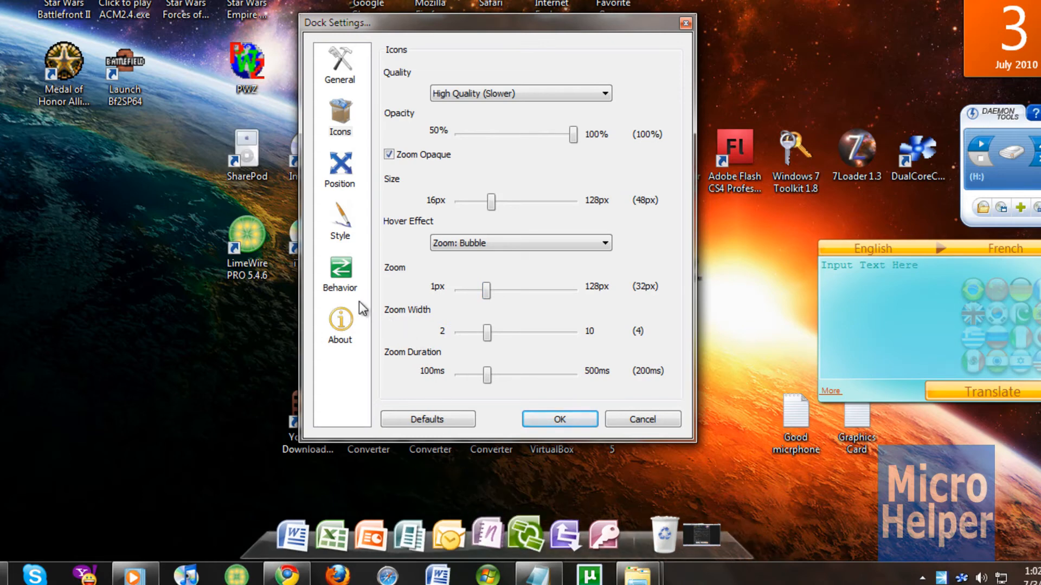
# Enable AutoHide on the Behavior page and keep Bounce as the Icon Attention Effect.
pyautogui.click(339, 272)
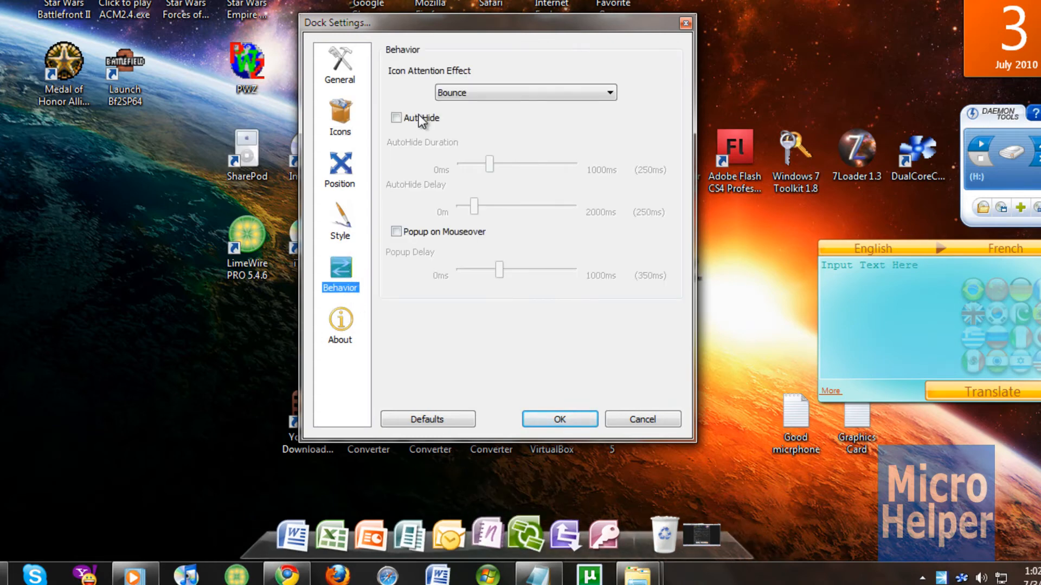
pyautogui.click(397, 117)
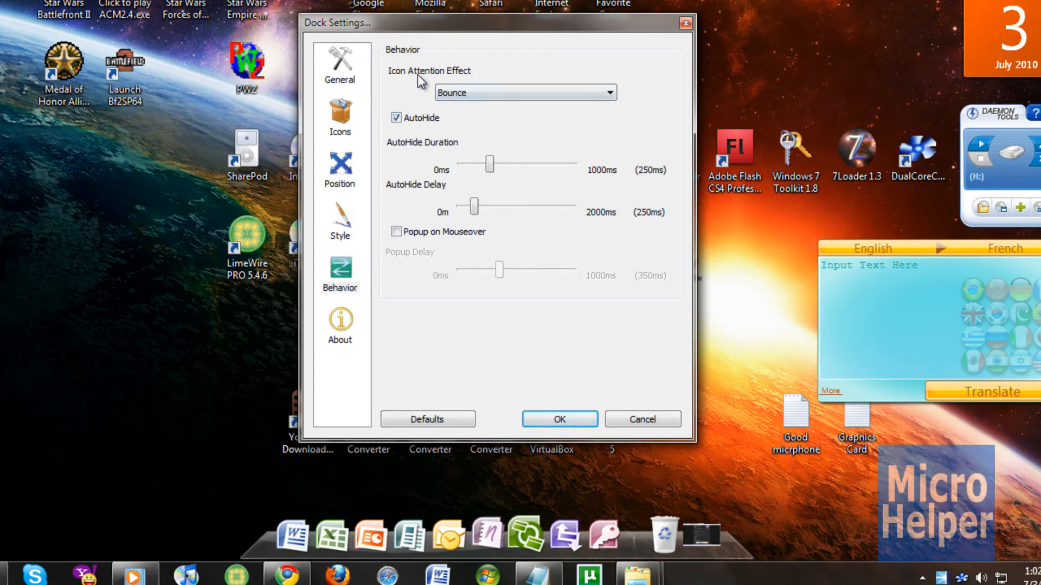
pyautogui.click(524, 92)
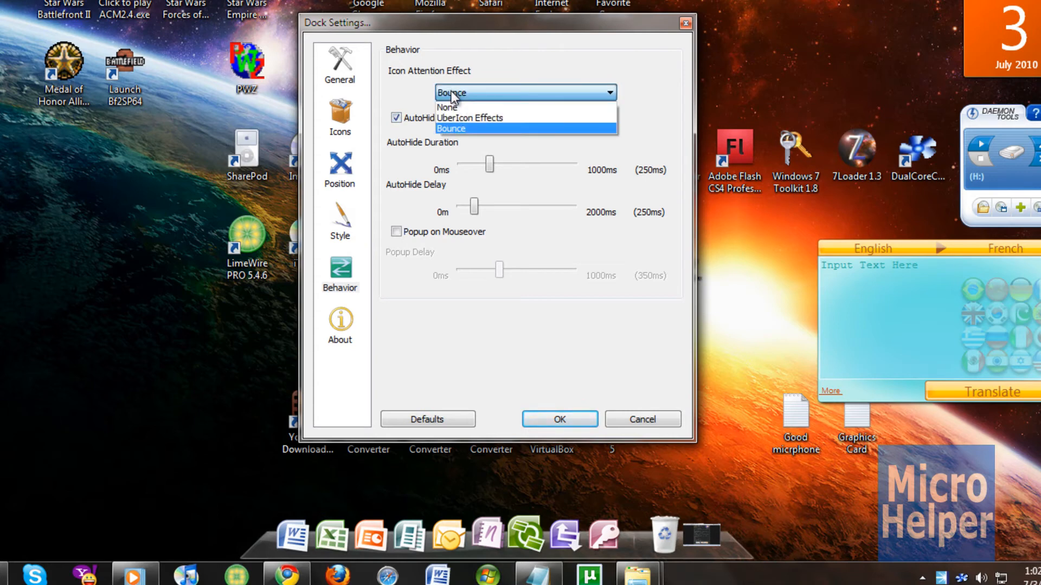
pyautogui.click(468, 117)
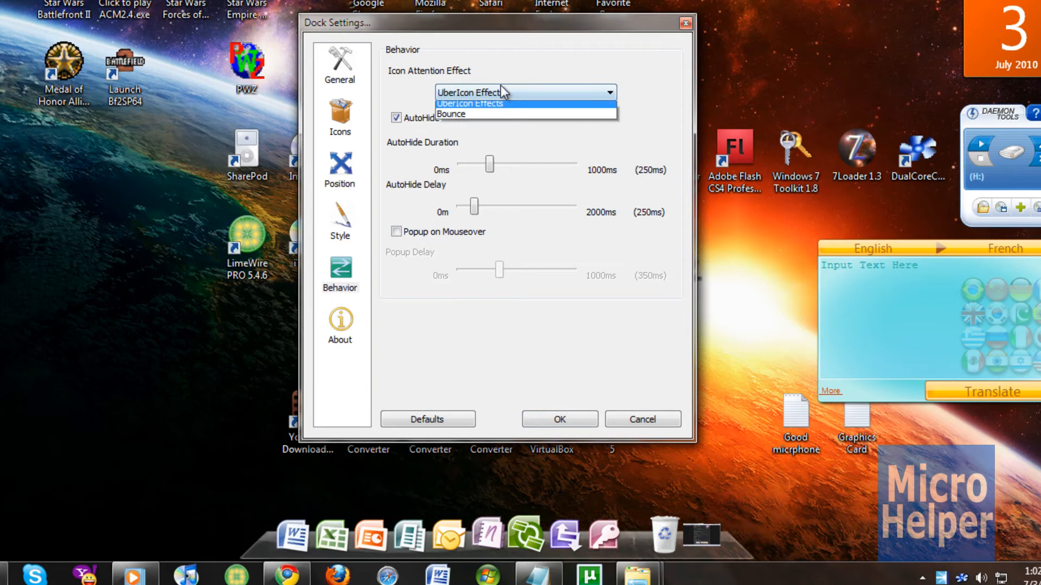
pyautogui.click(451, 114)
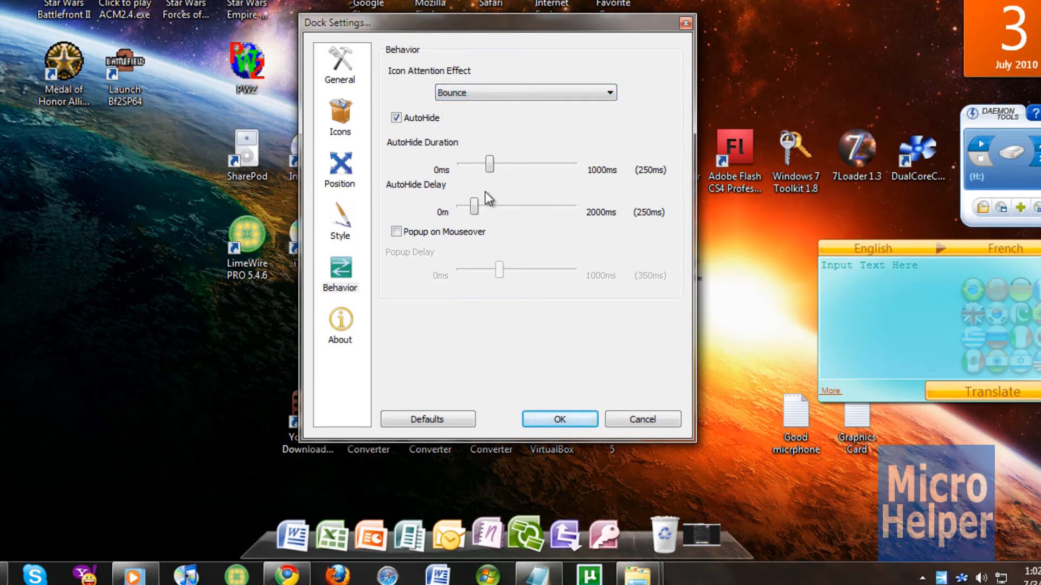
pyautogui.moveTo(466, 269)
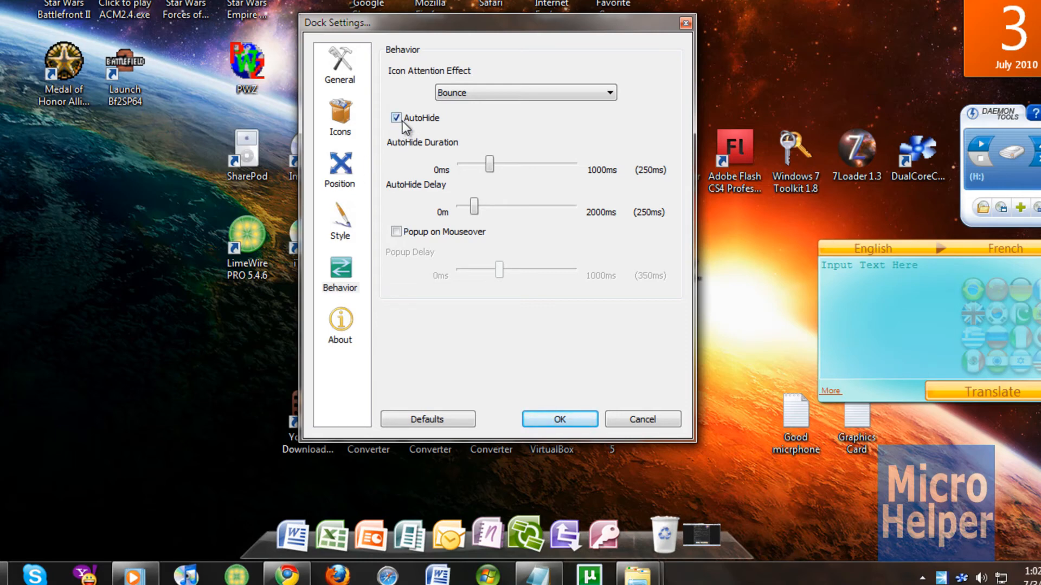
pyautogui.moveTo(403, 127)
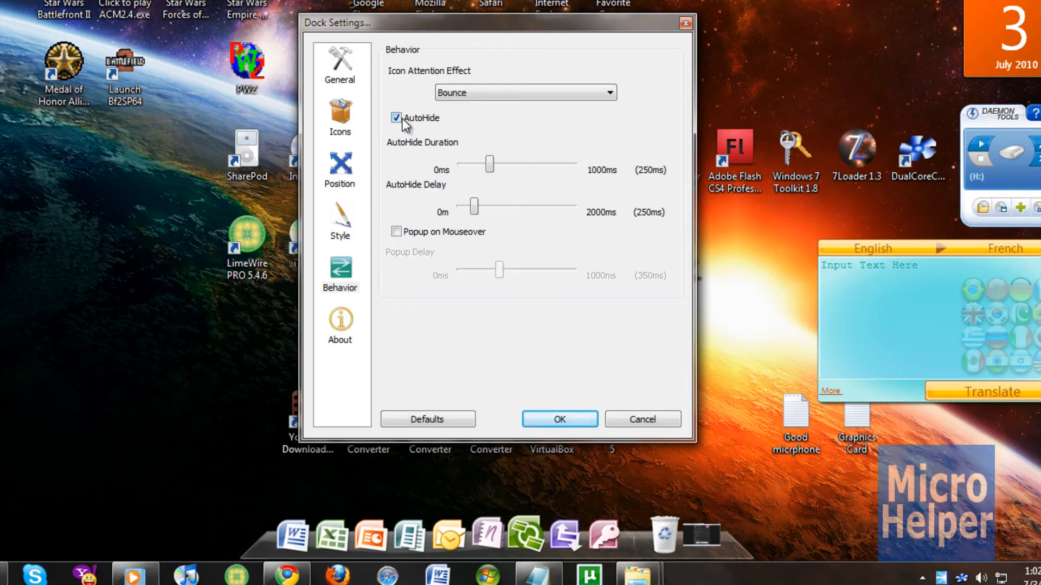
pyautogui.click(339, 63)
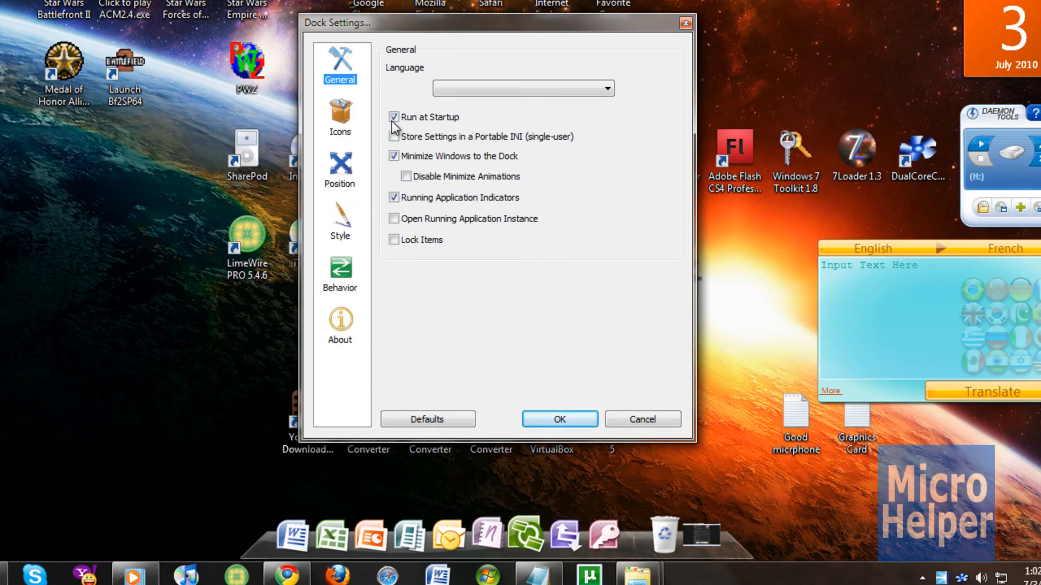
# Set the dock's Position layering to Always on top and confirm the Dock Settings with OK.
pyautogui.click(394, 136)
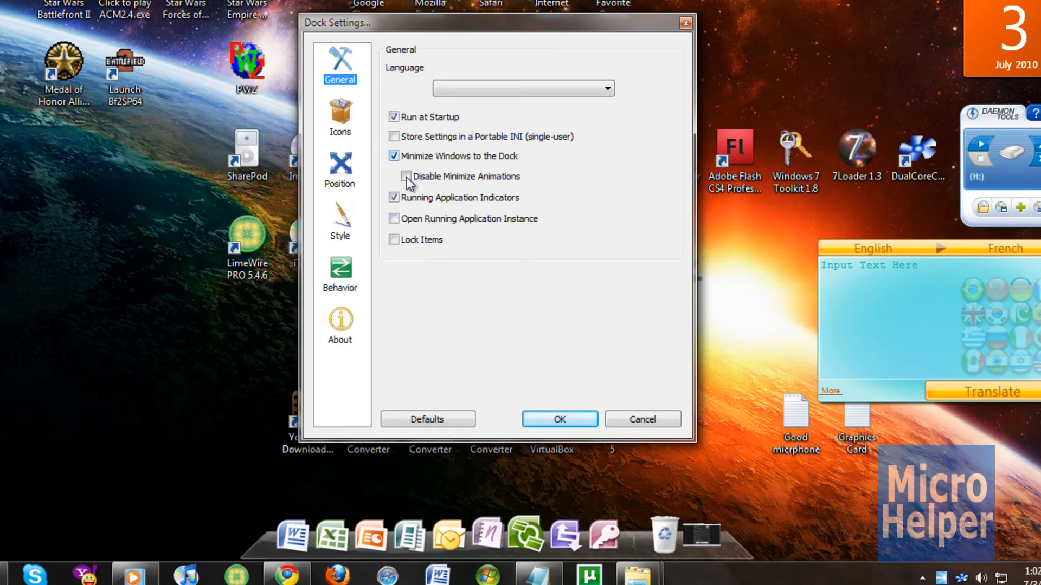
pyautogui.click(340, 169)
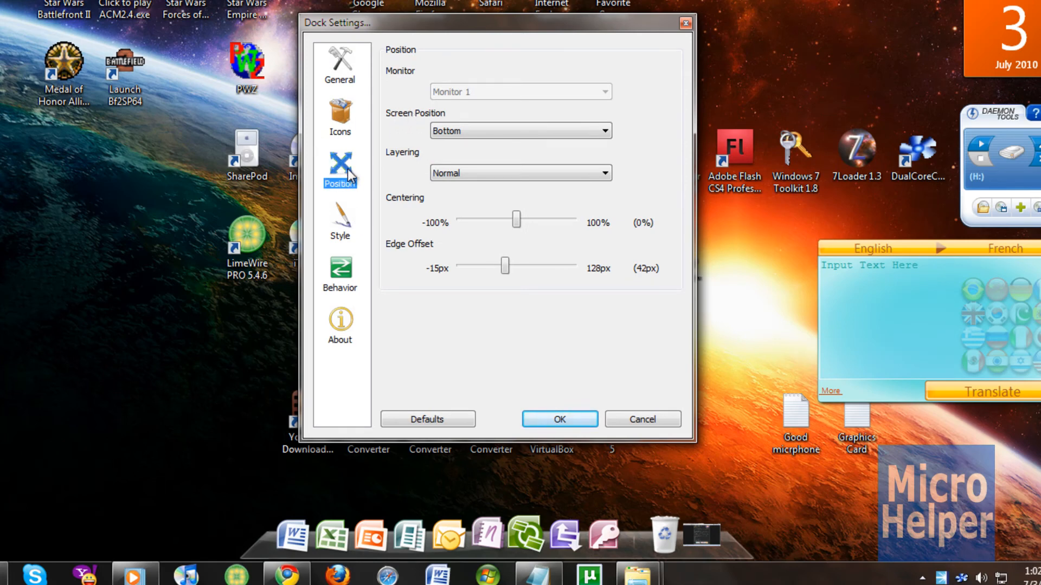
pyautogui.moveTo(437, 184)
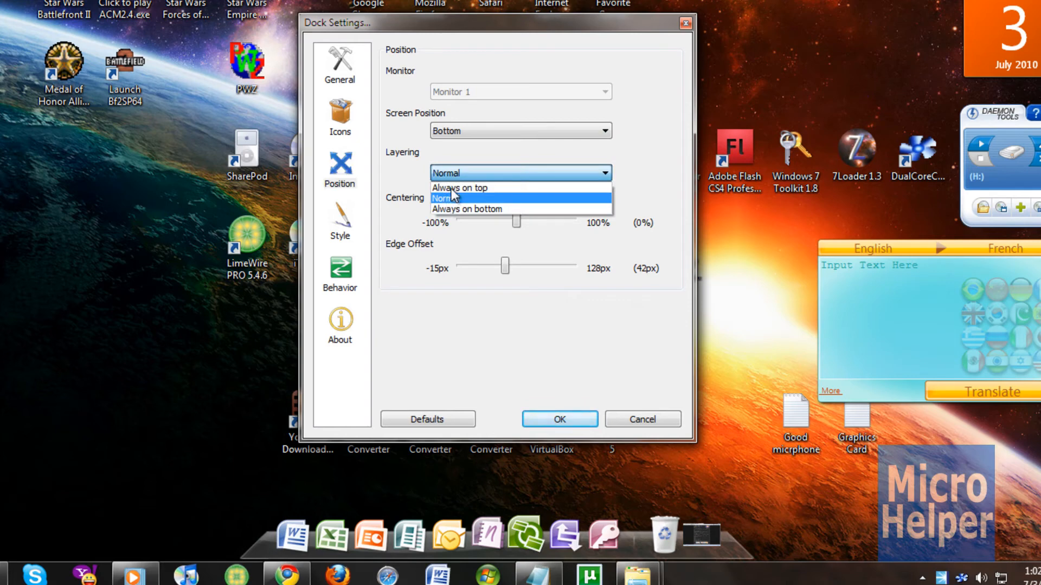
pyautogui.click(458, 187)
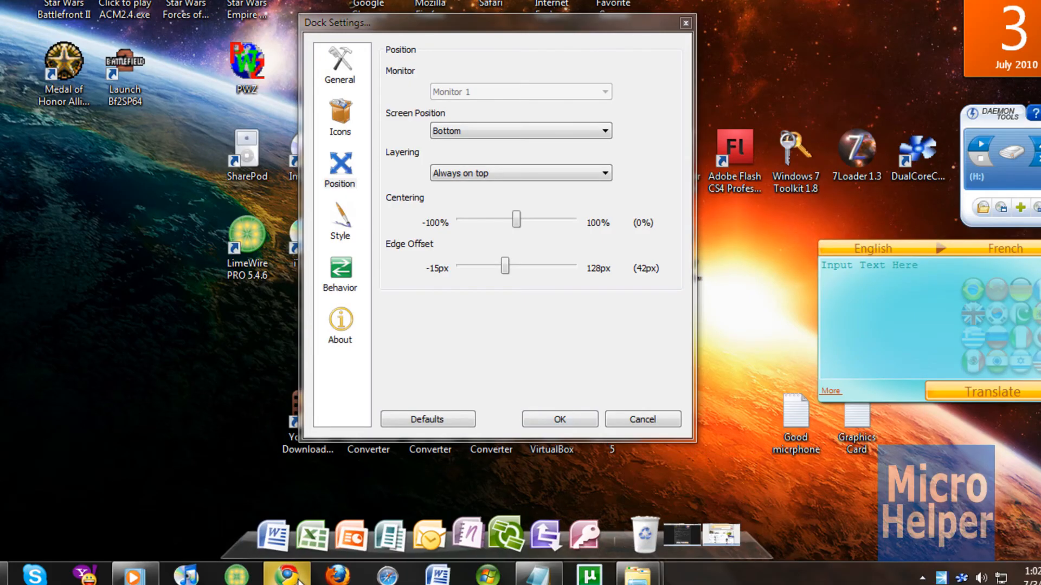
pyautogui.click(285, 574)
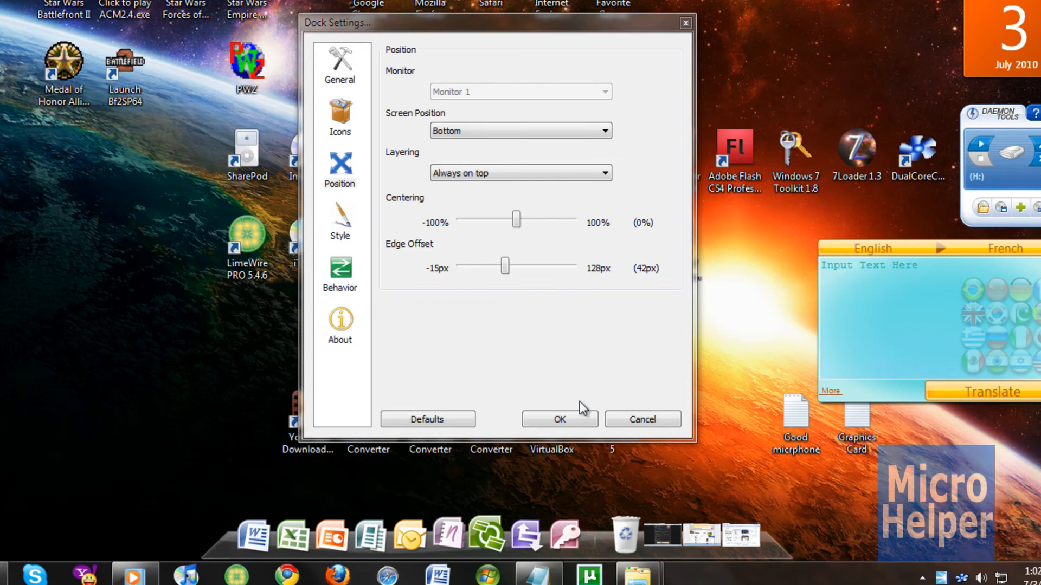
pyautogui.click(557, 418)
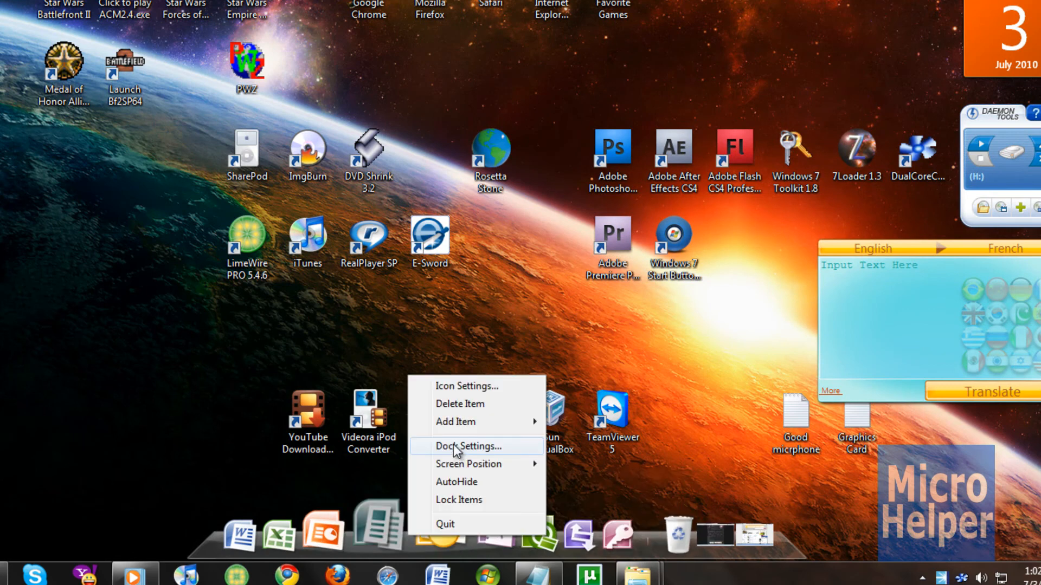
# Return layering to Normal, review the Behavior and General pages, and confirm with OK.
pyautogui.click(466, 446)
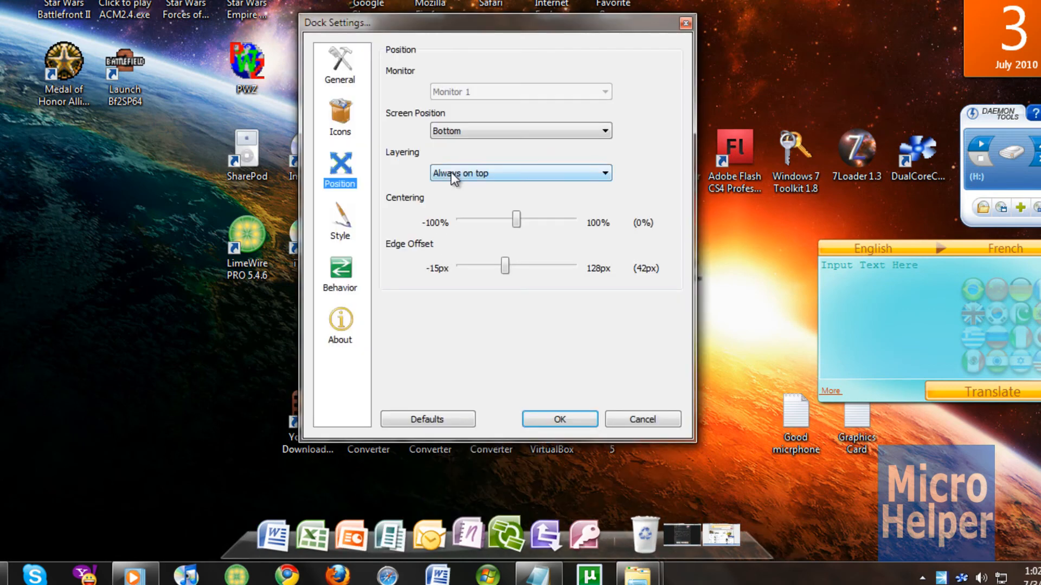
pyautogui.click(519, 172)
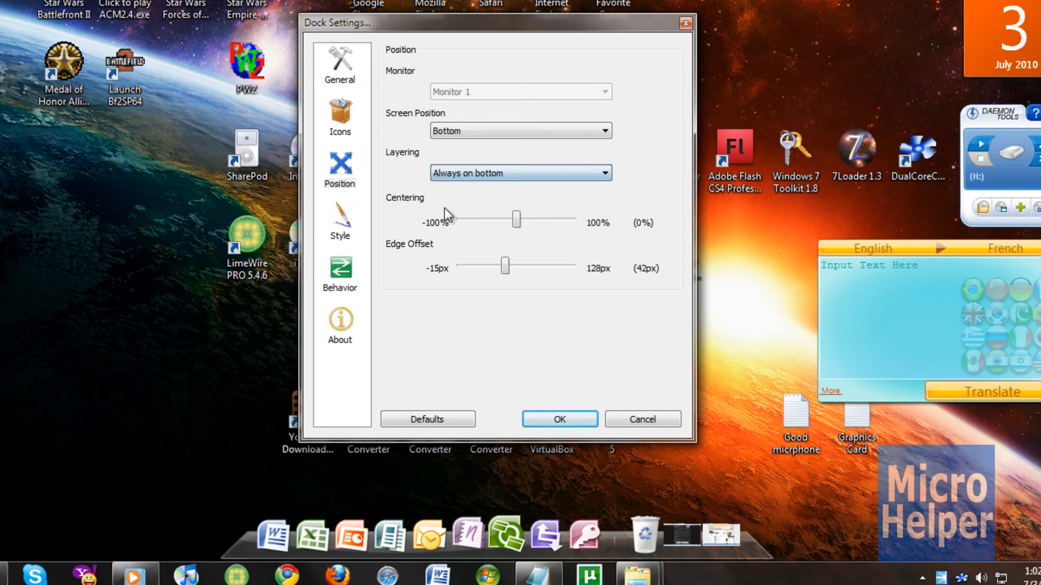
pyautogui.click(519, 172)
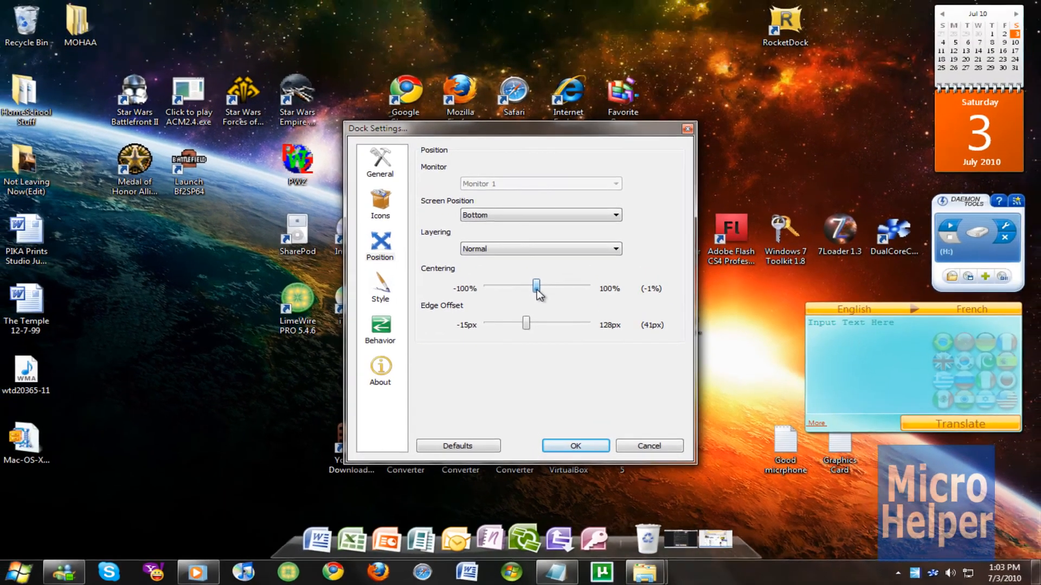
pyautogui.click(379, 330)
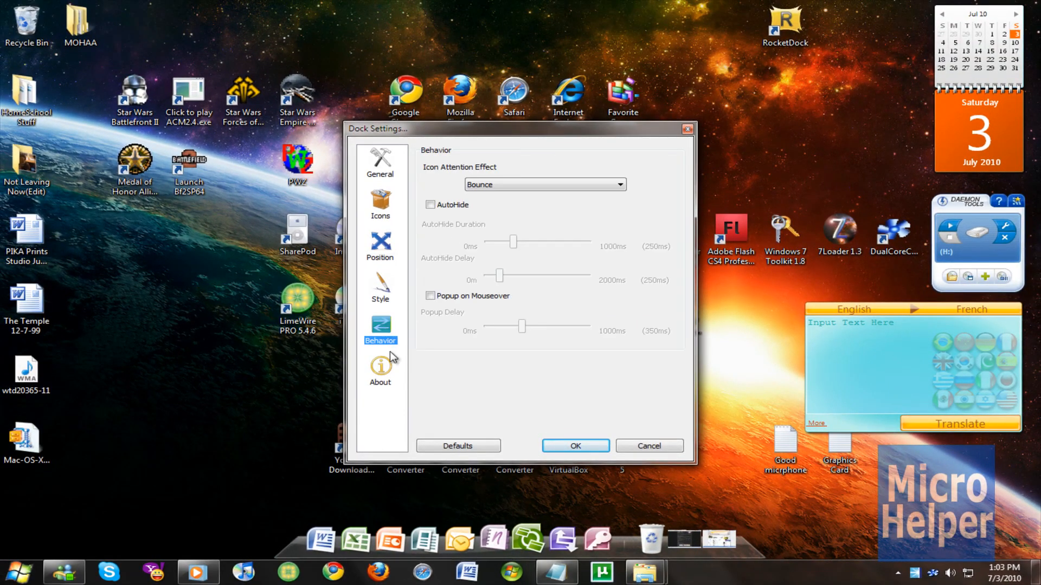
pyautogui.click(381, 163)
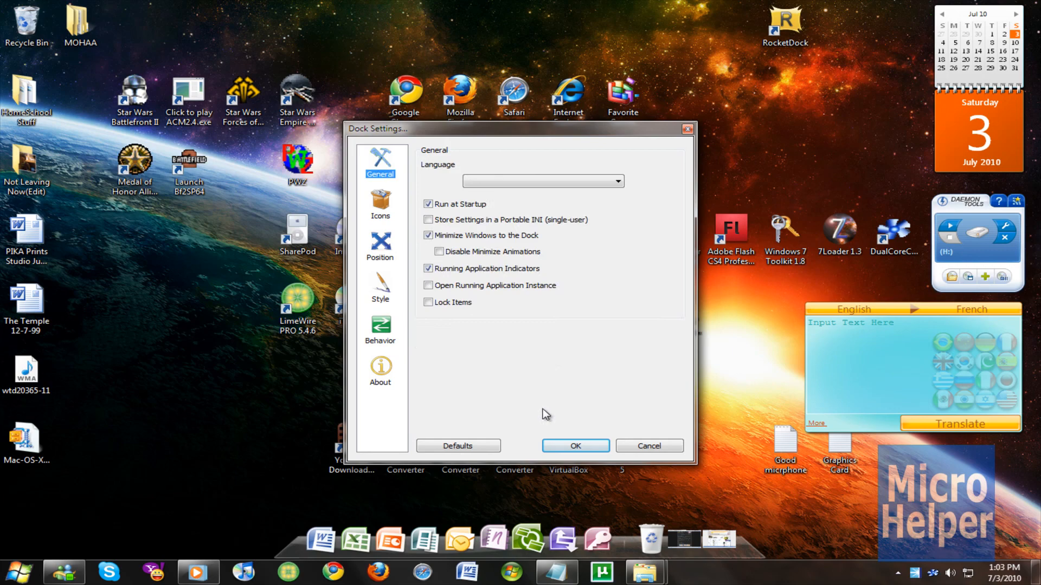
pyautogui.click(575, 446)
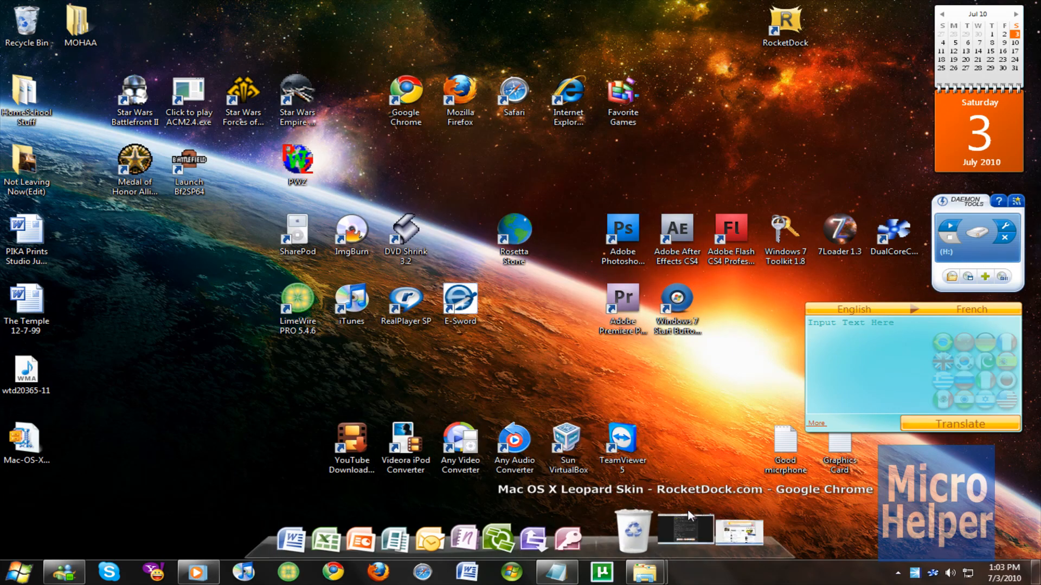